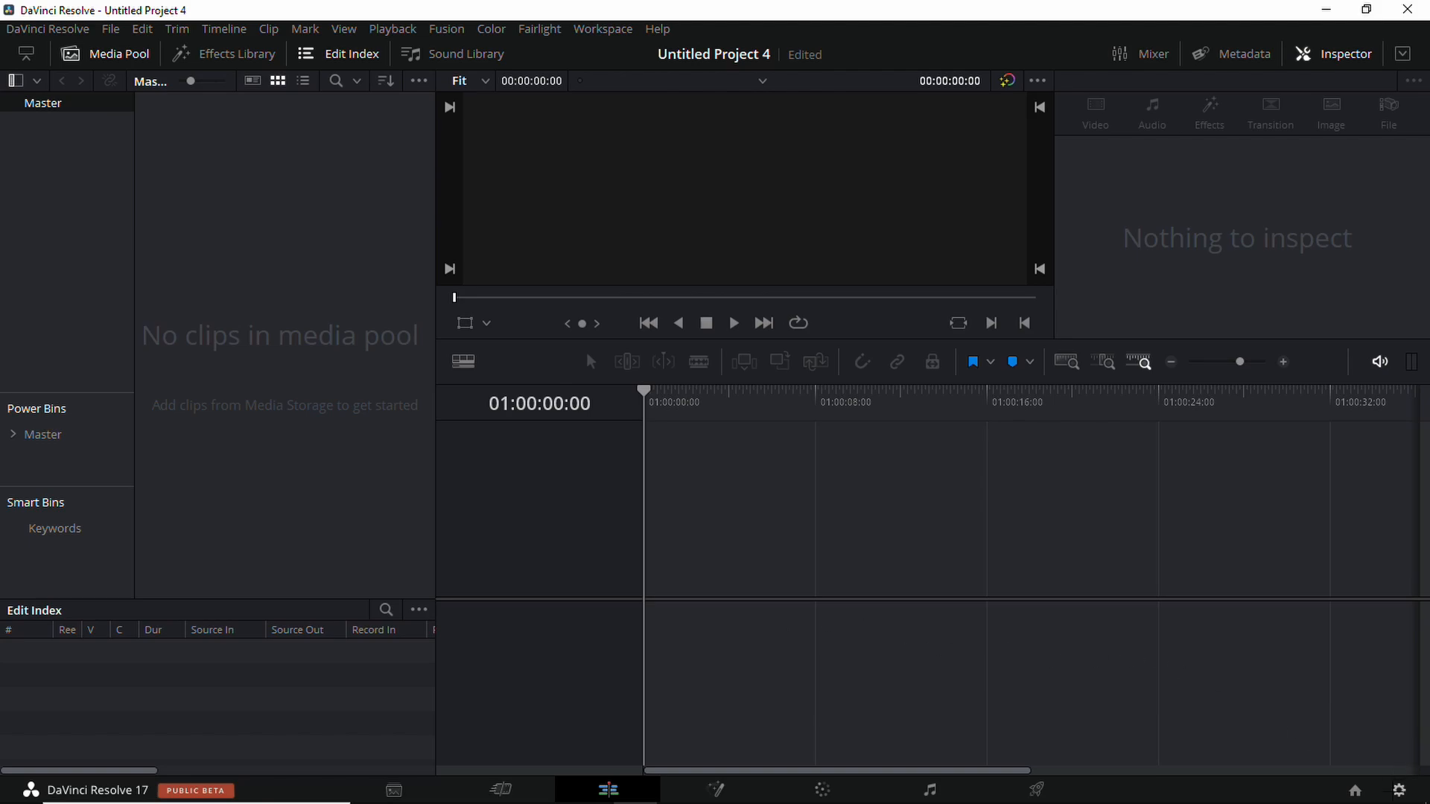
# Change the timeline frame rate from 24 to 60 fps in Master Settings and save.
pyautogui.click(691, 304)
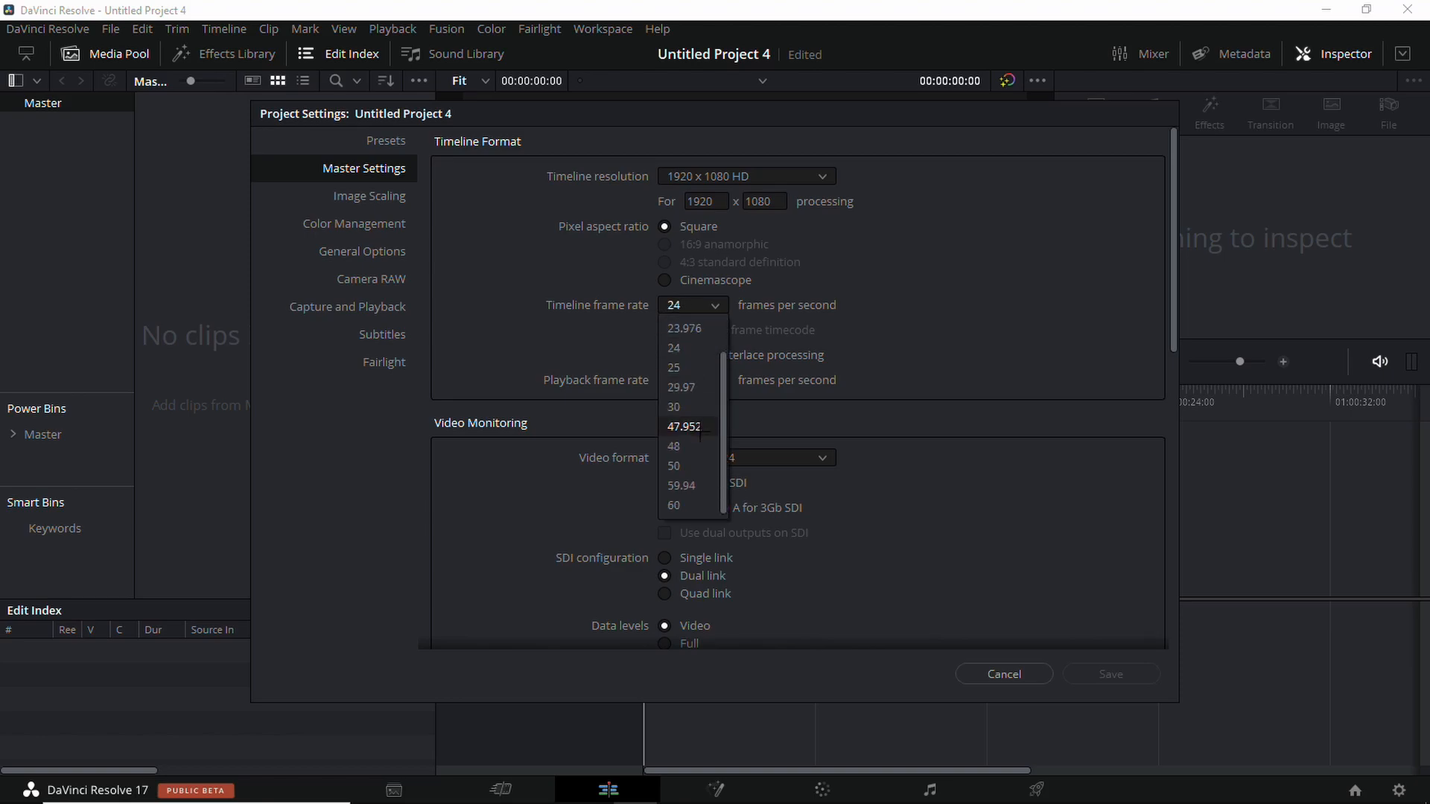
pyautogui.click(673, 505)
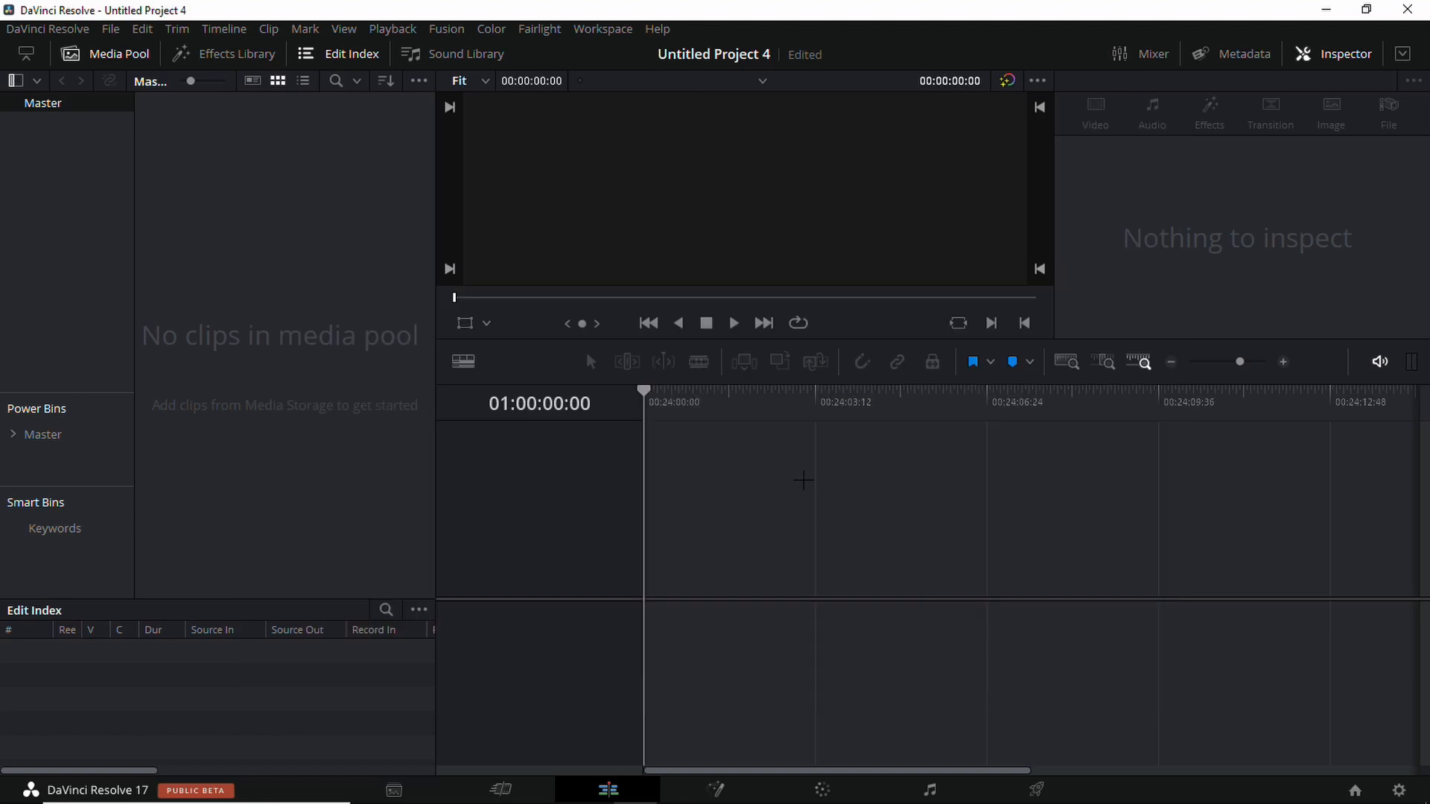
pyautogui.moveTo(911, 462)
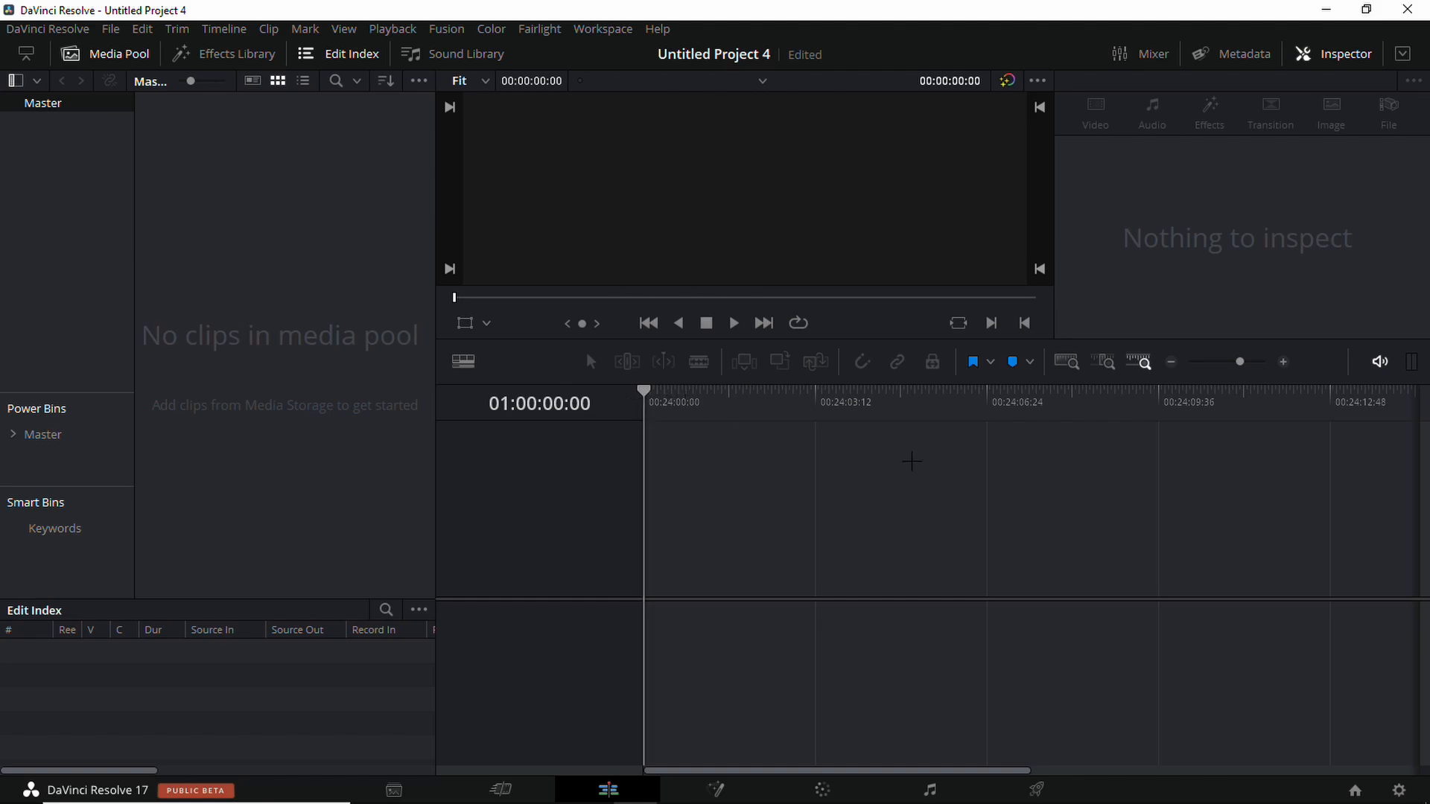
pyautogui.moveTo(1272, 555)
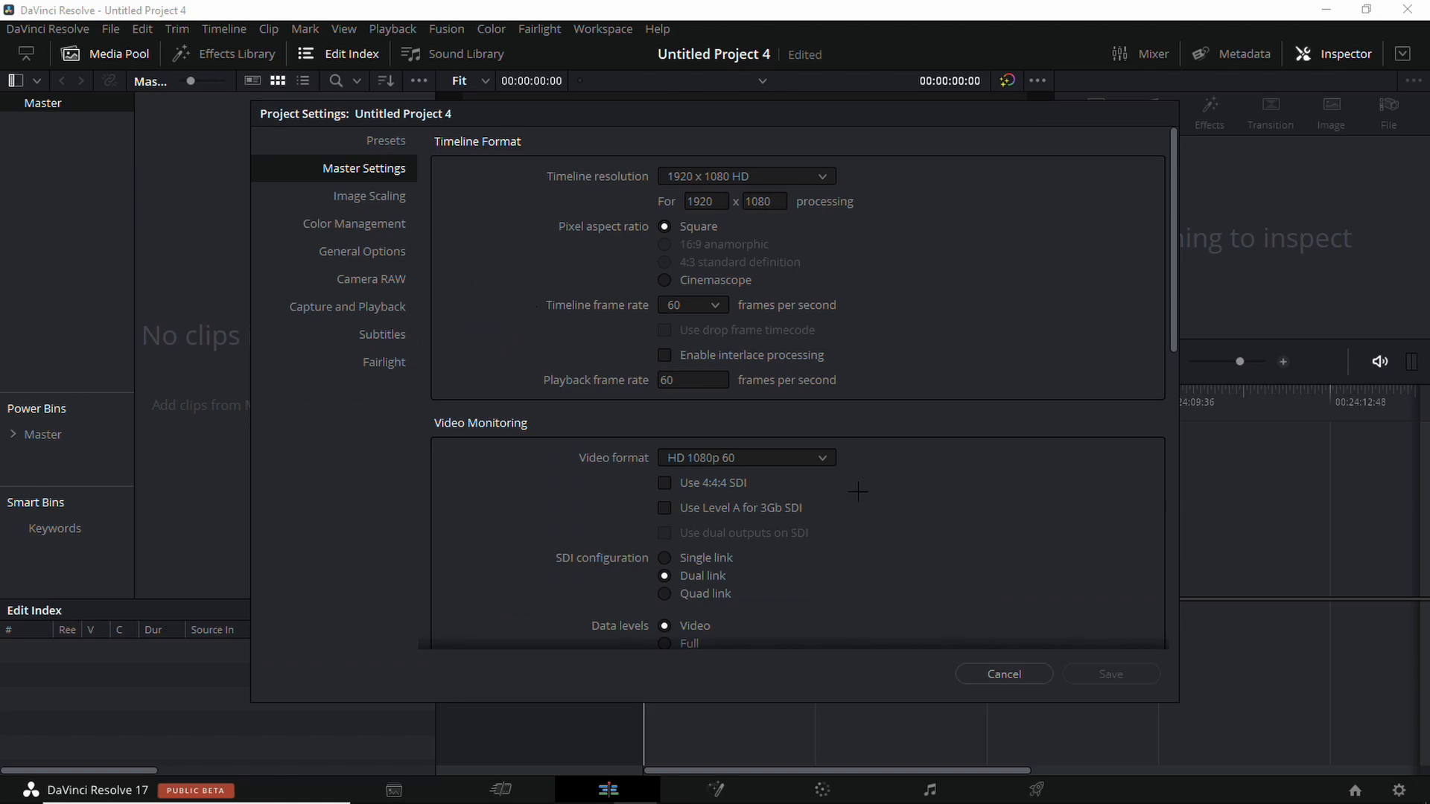
pyautogui.click(1004, 674)
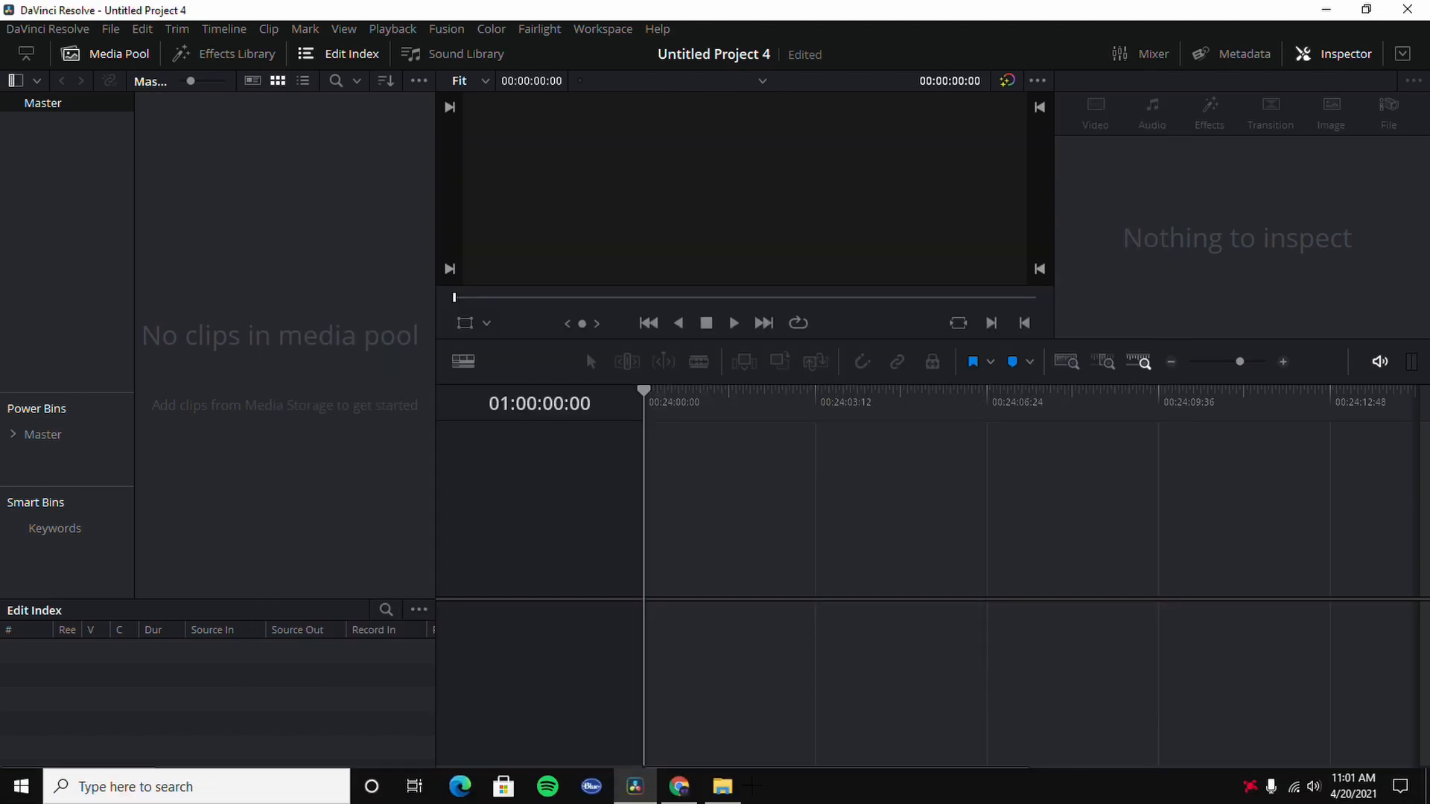
# Put the Maroon 5 'Cold' mp3 on Timeline 1, enlarge its audio track, and add a marker.
pyautogui.click(722, 787)
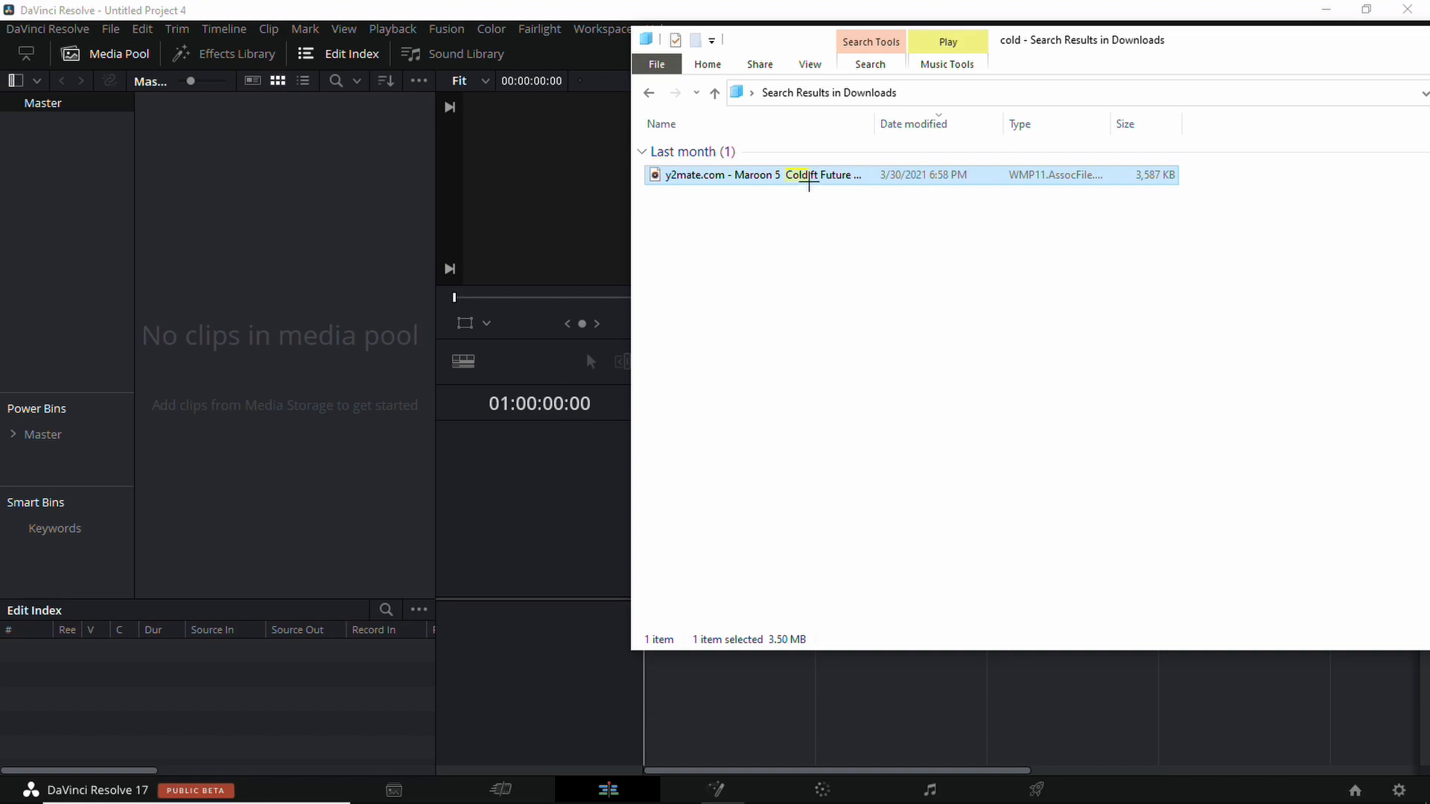
pyautogui.moveTo(797, 179)
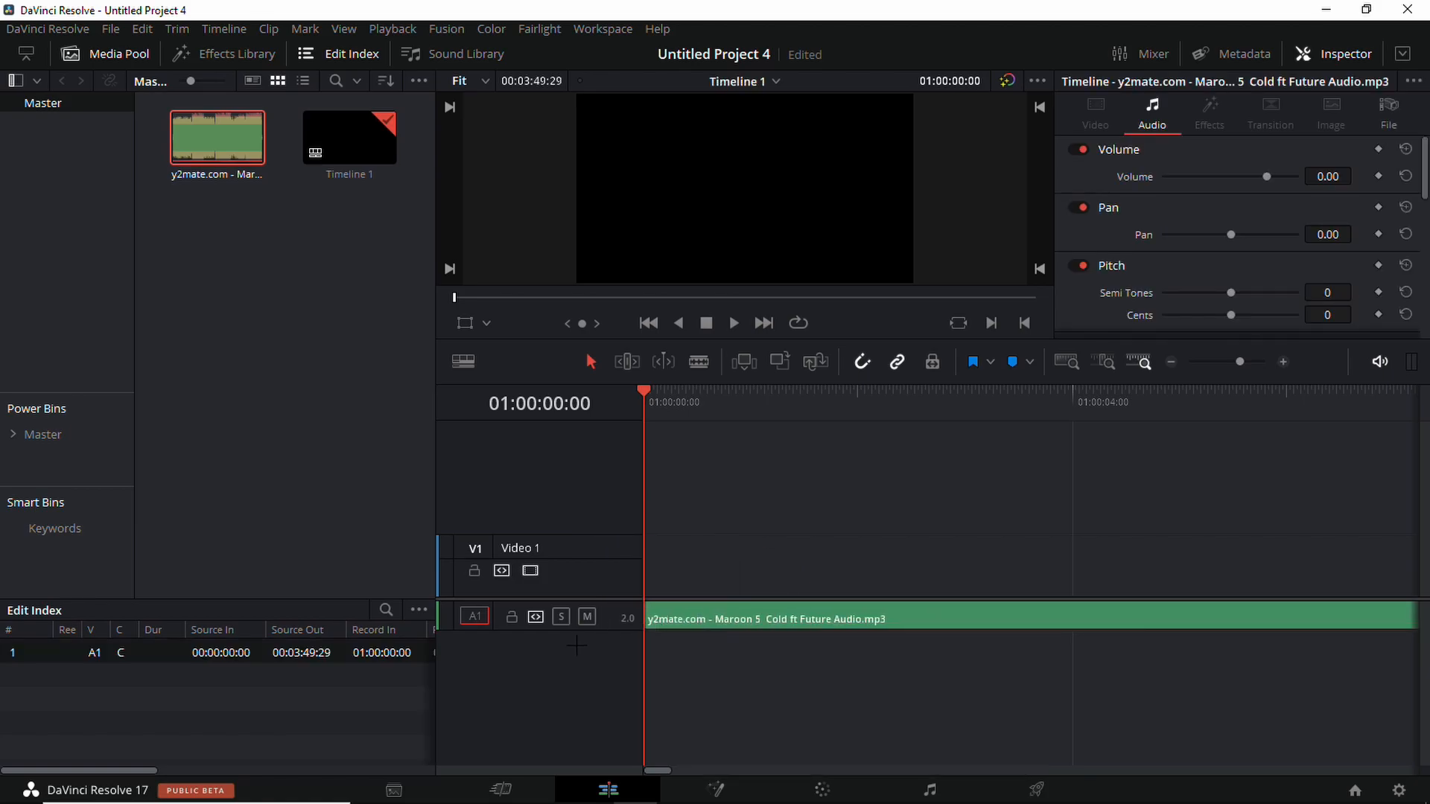
pyautogui.moveTo(602, 619); pyautogui.dragTo(602, 715)
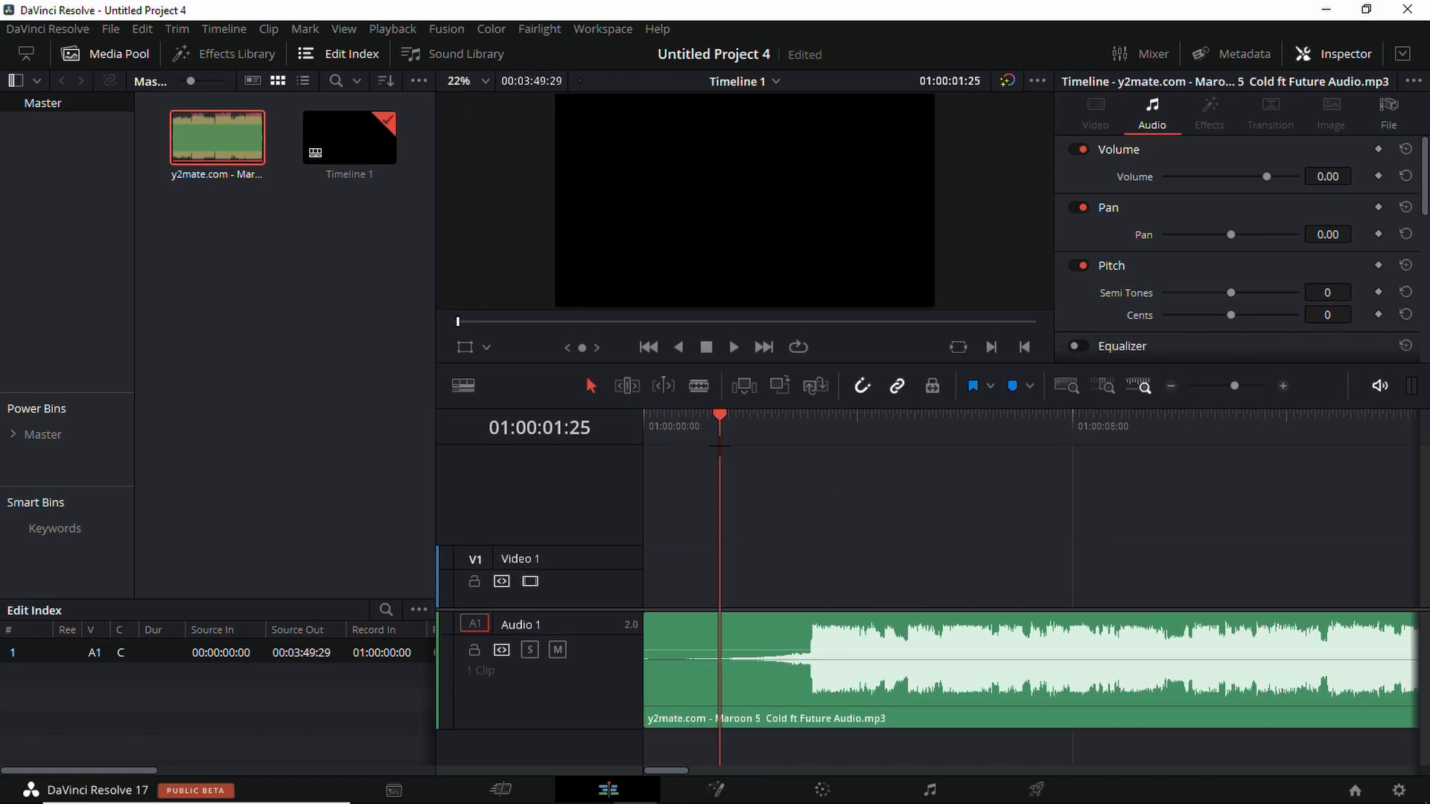
pyautogui.click(734, 347)
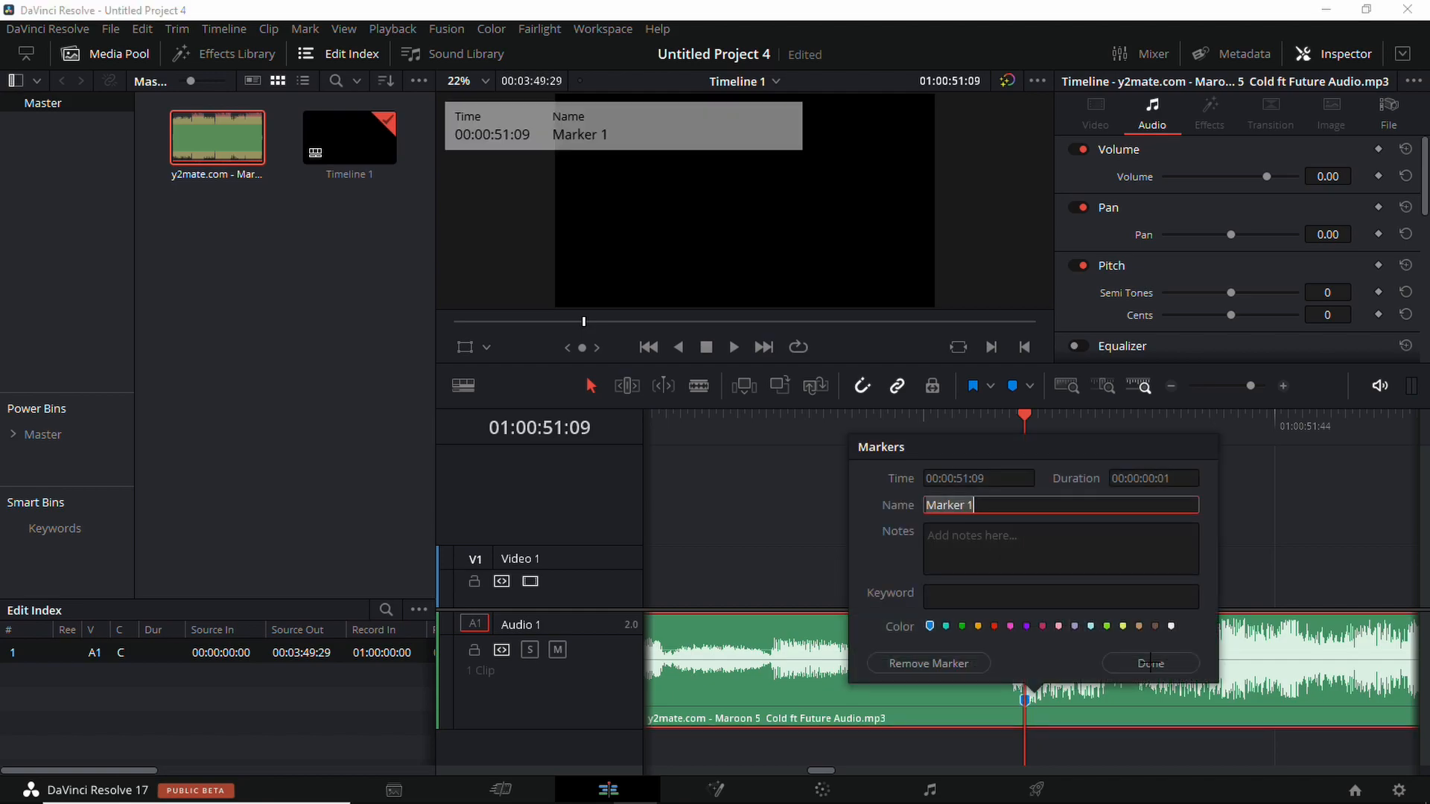
# Confirm the marker and trim the song clip to roughly 0:43–1:05.
pyautogui.click(1150, 664)
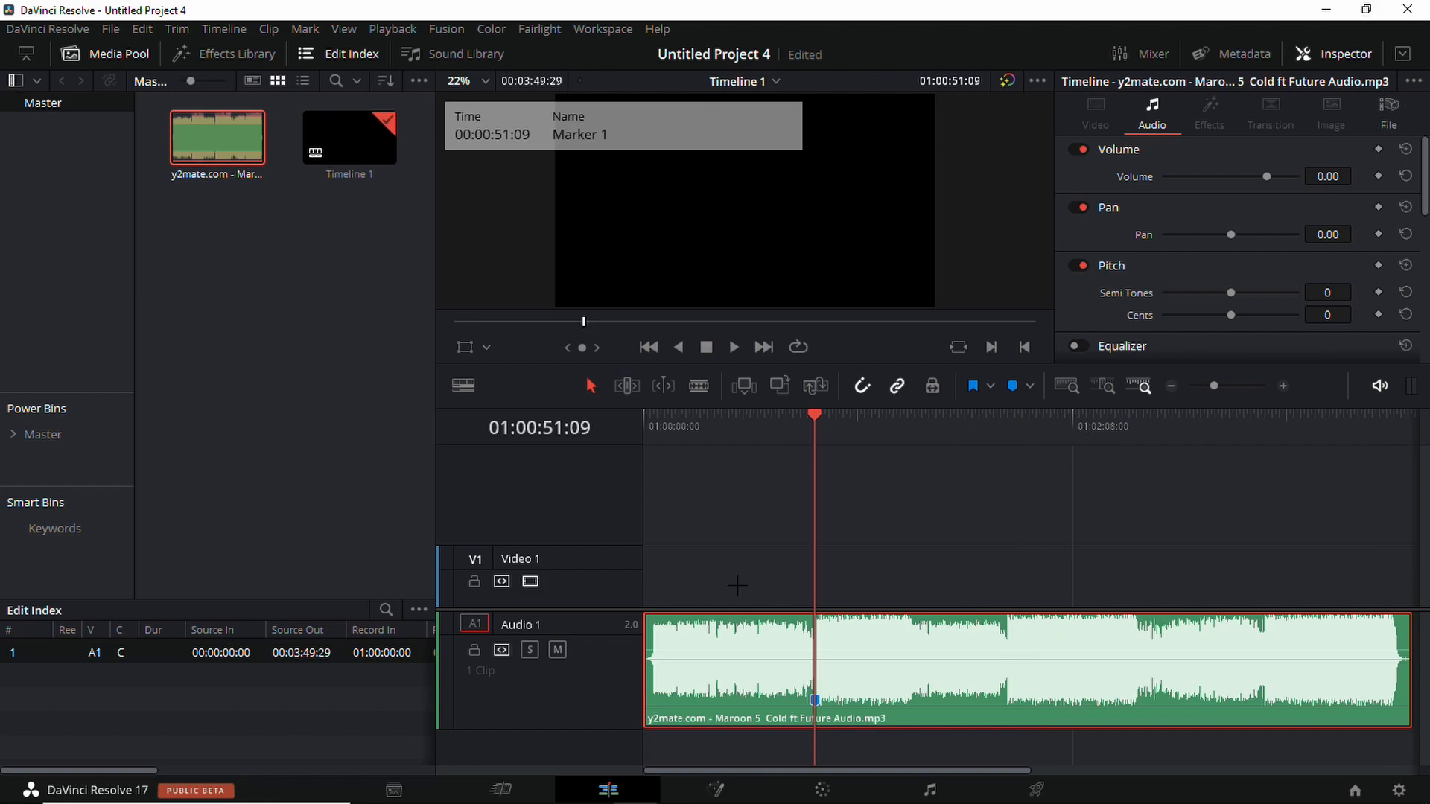
pyautogui.moveTo(647, 653); pyautogui.dragTo(761, 652)
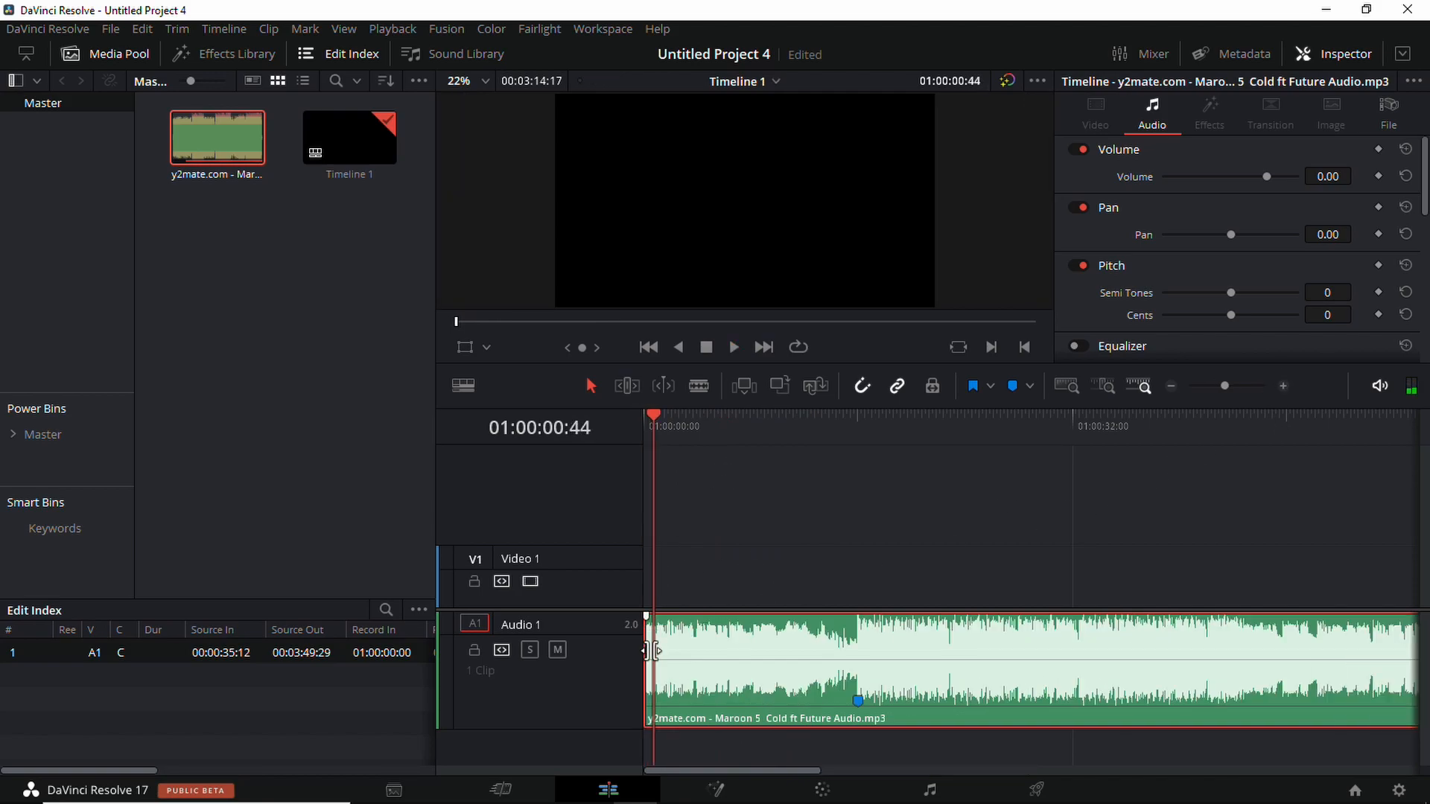
pyautogui.click(733, 347)
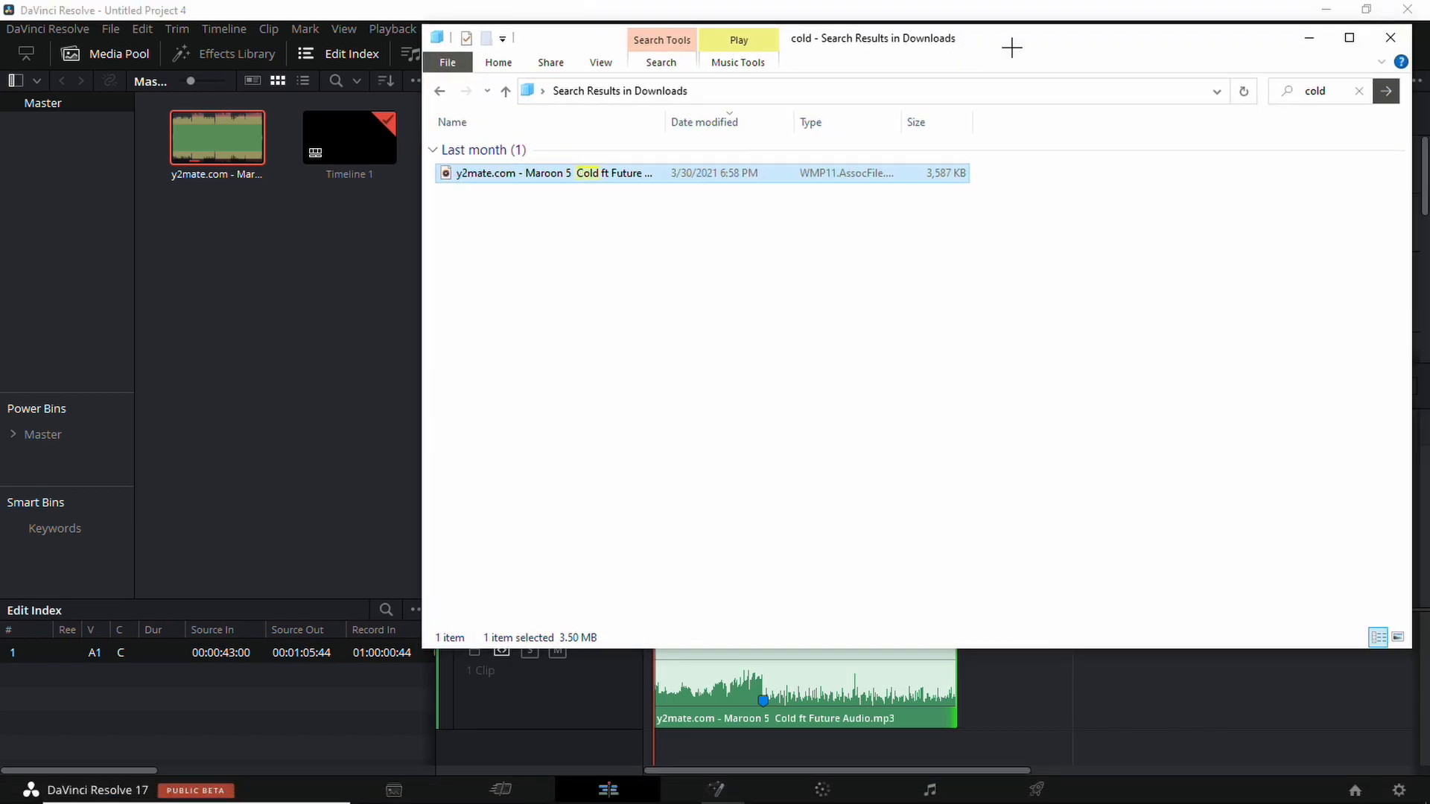
# Clear the Downloads search and scroll to locate the Fortnite gameplay mp4.
pyautogui.click(1329, 91)
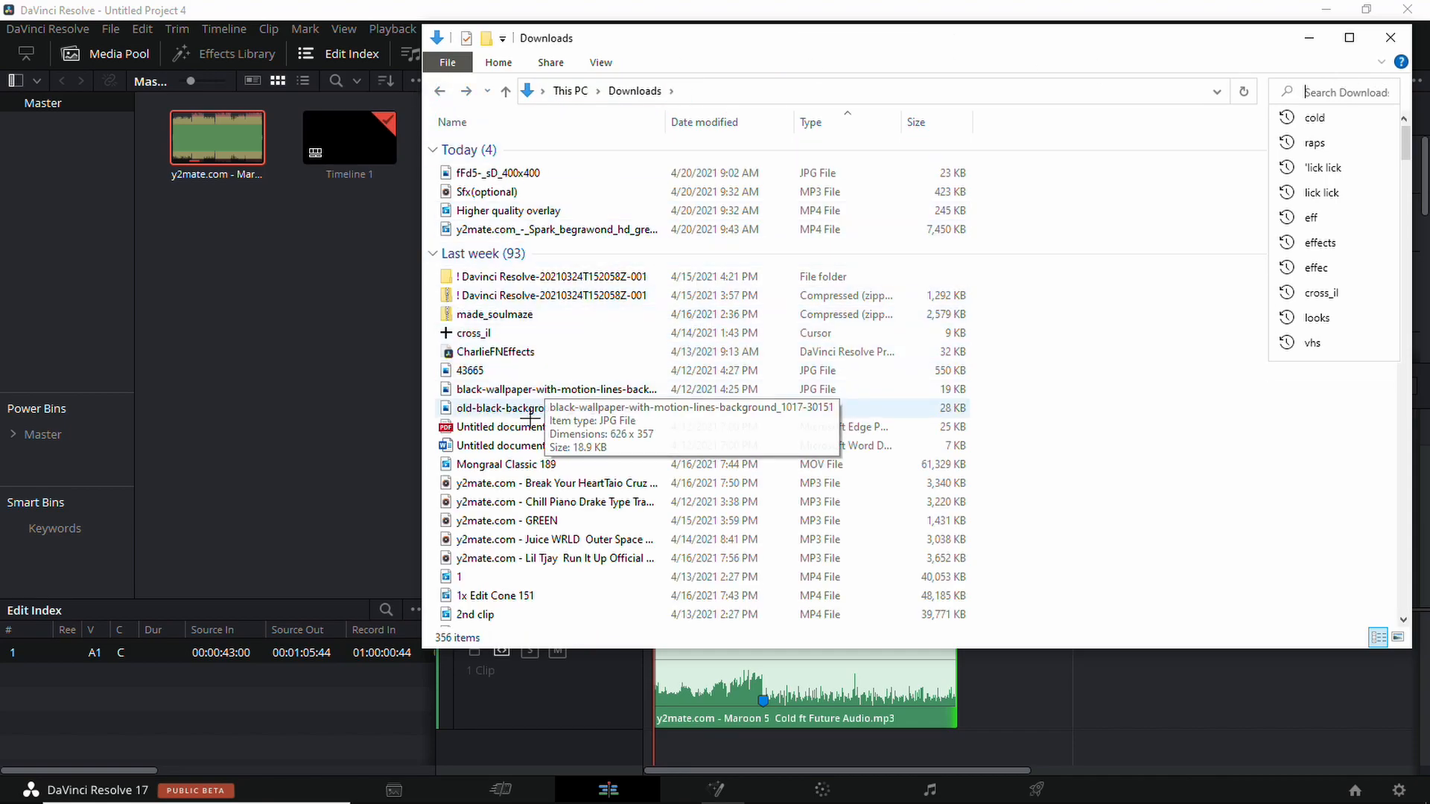
pyautogui.scroll(-3)
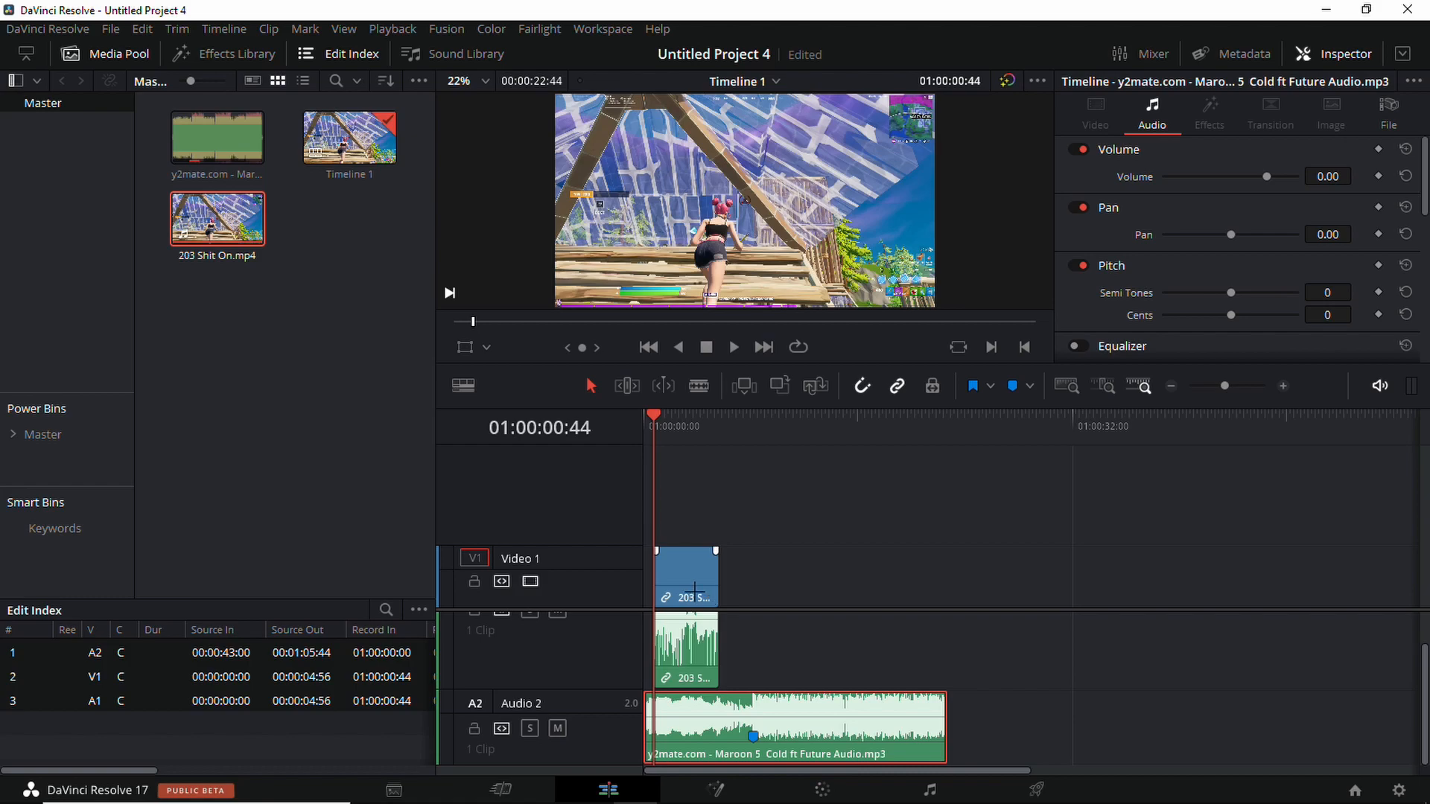
# Align the gameplay clip and song at 01:00:00:00, marking the shot about three seconds in.
pyautogui.click(751, 427)
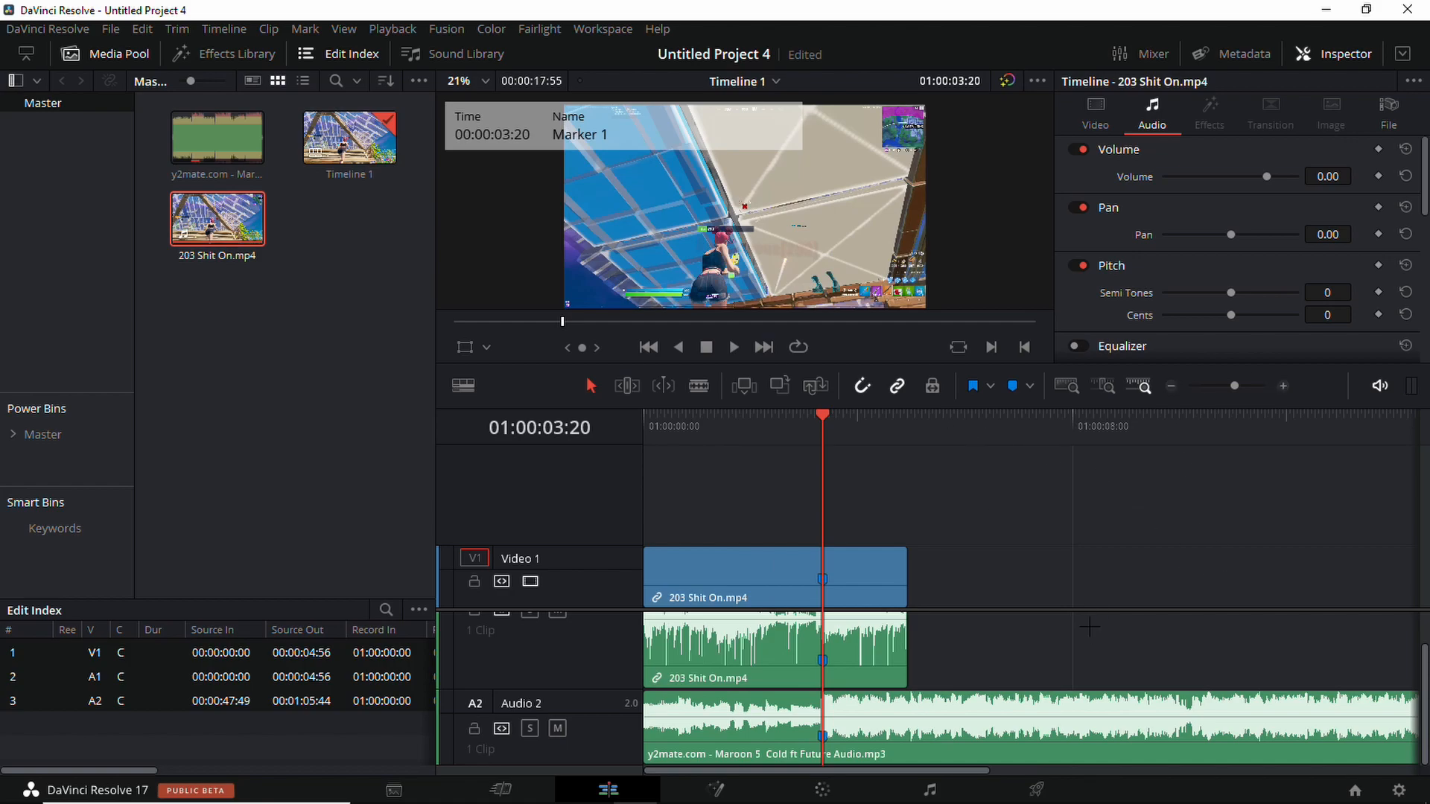
# Move the playhead to the shot marker and bring up the gameplay clip's retime options.
pyautogui.click(392, 28)
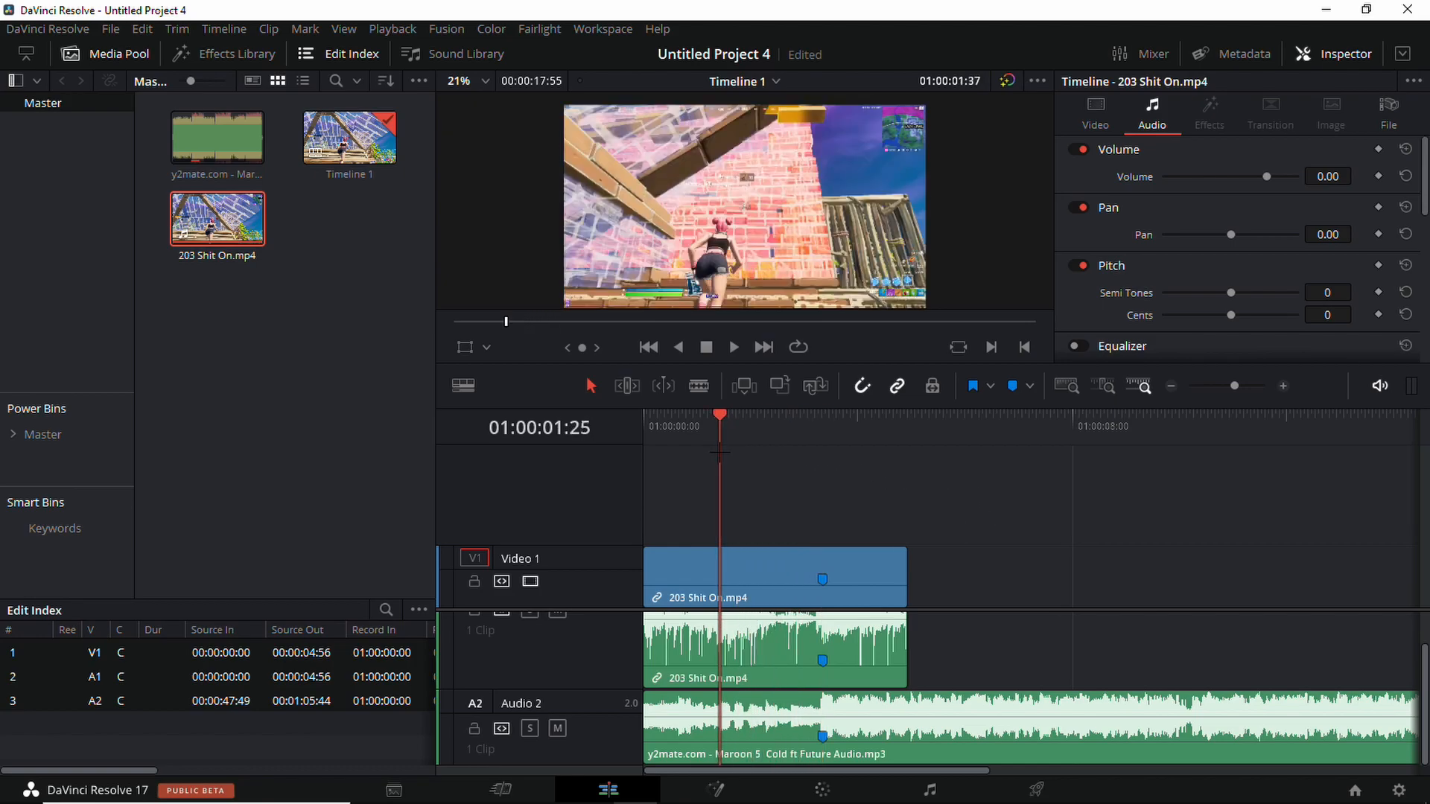
pyautogui.click(734, 347)
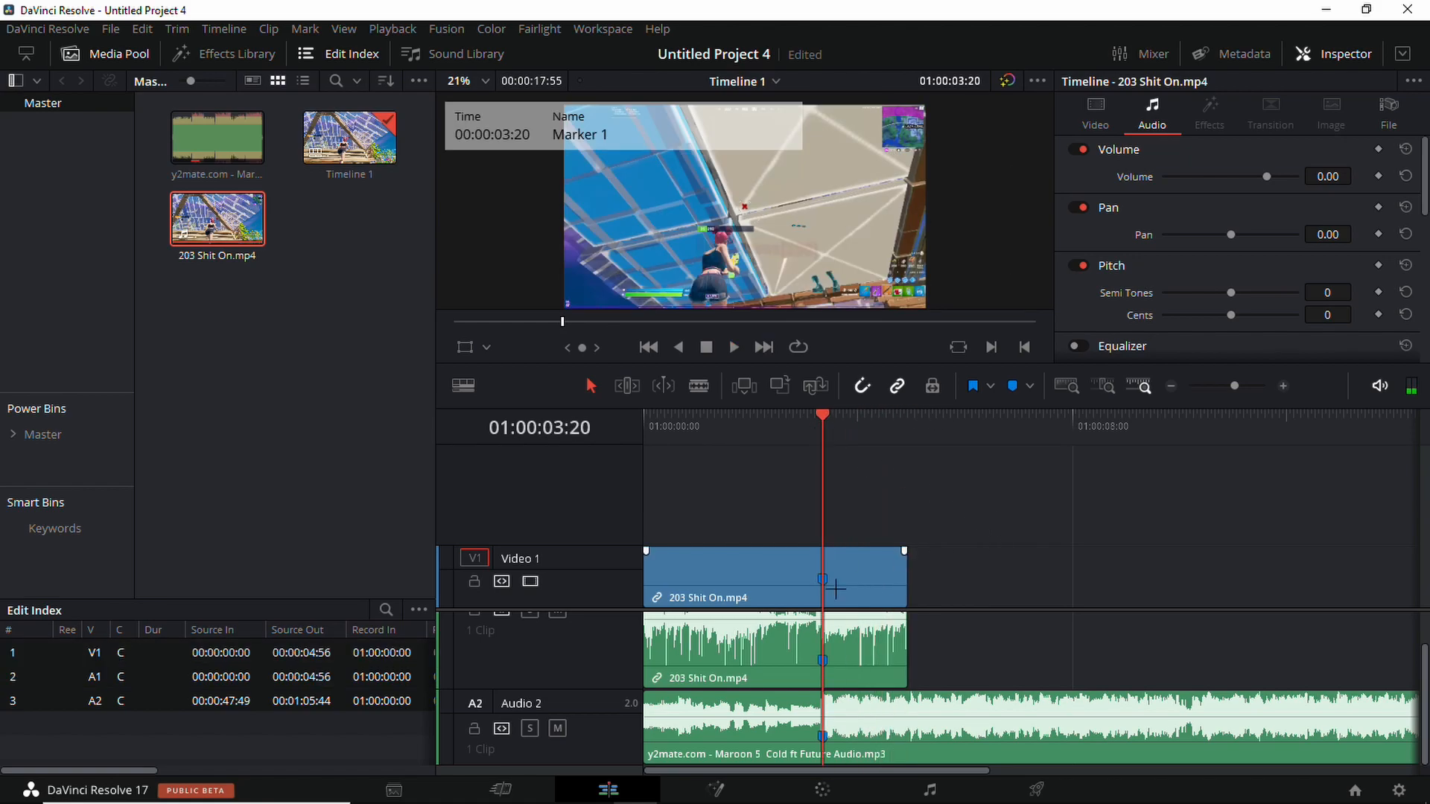
pyautogui.rightClick(755, 575)
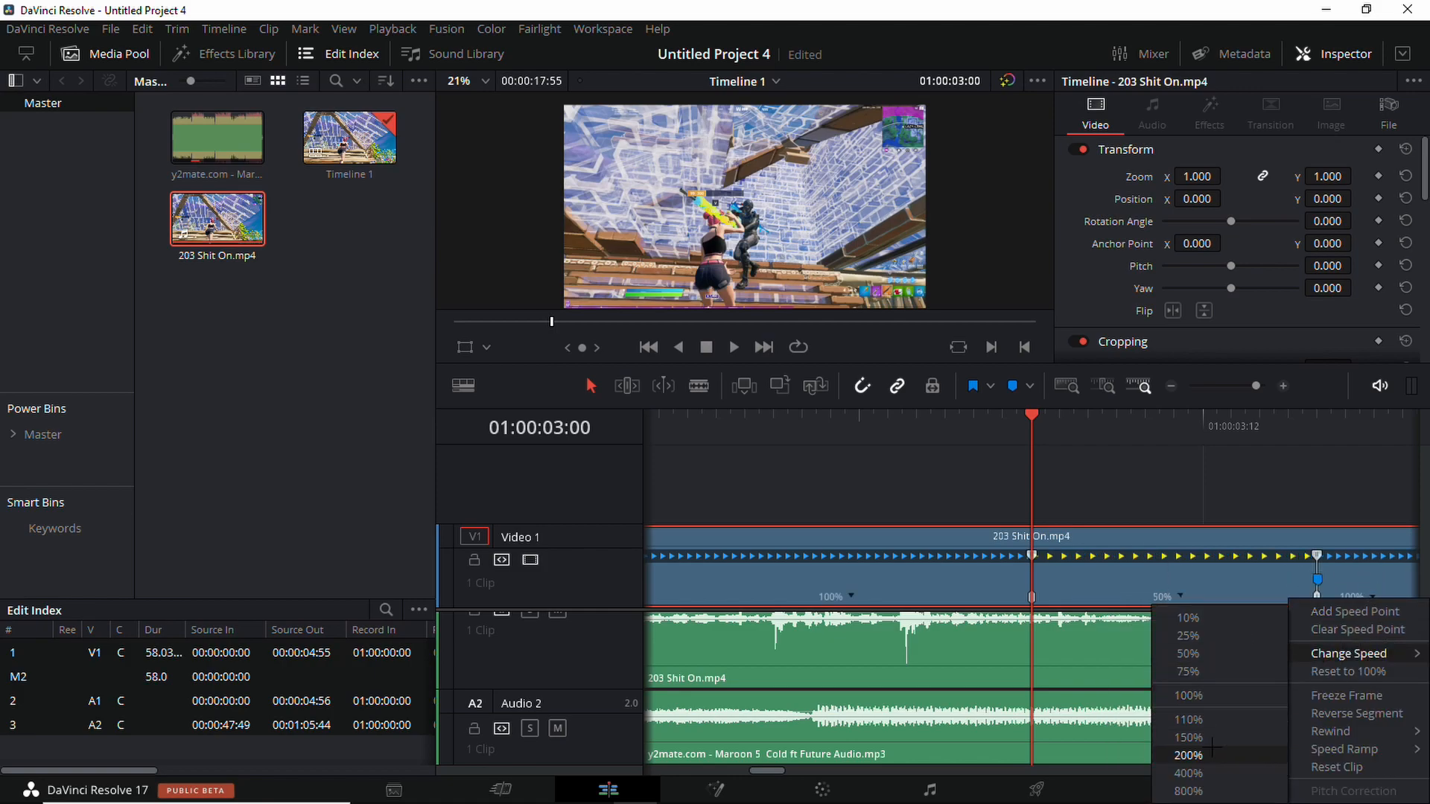
# Set the sections around the three-second speed point to 200% and 50%.
pyautogui.click(1189, 653)
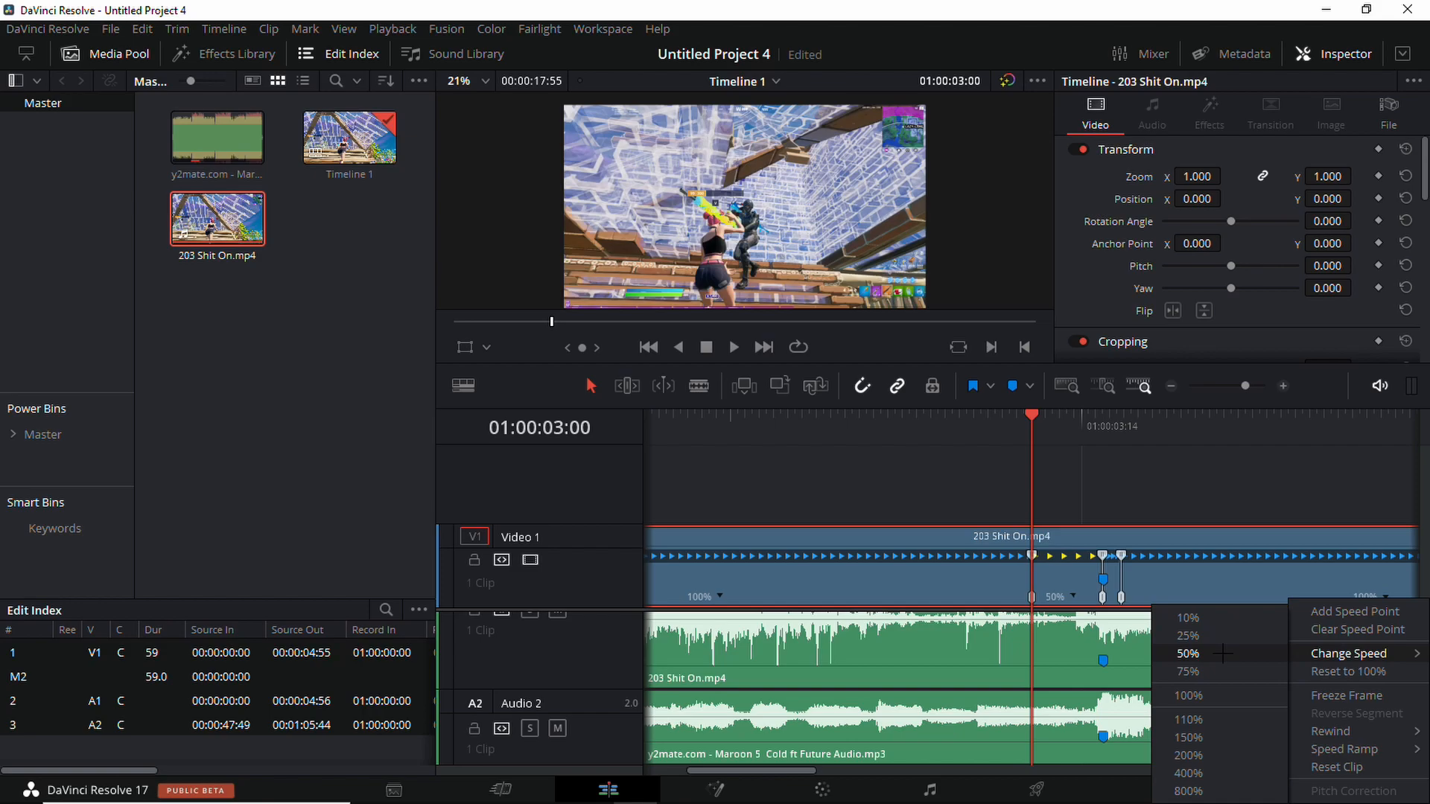
pyautogui.click(1187, 653)
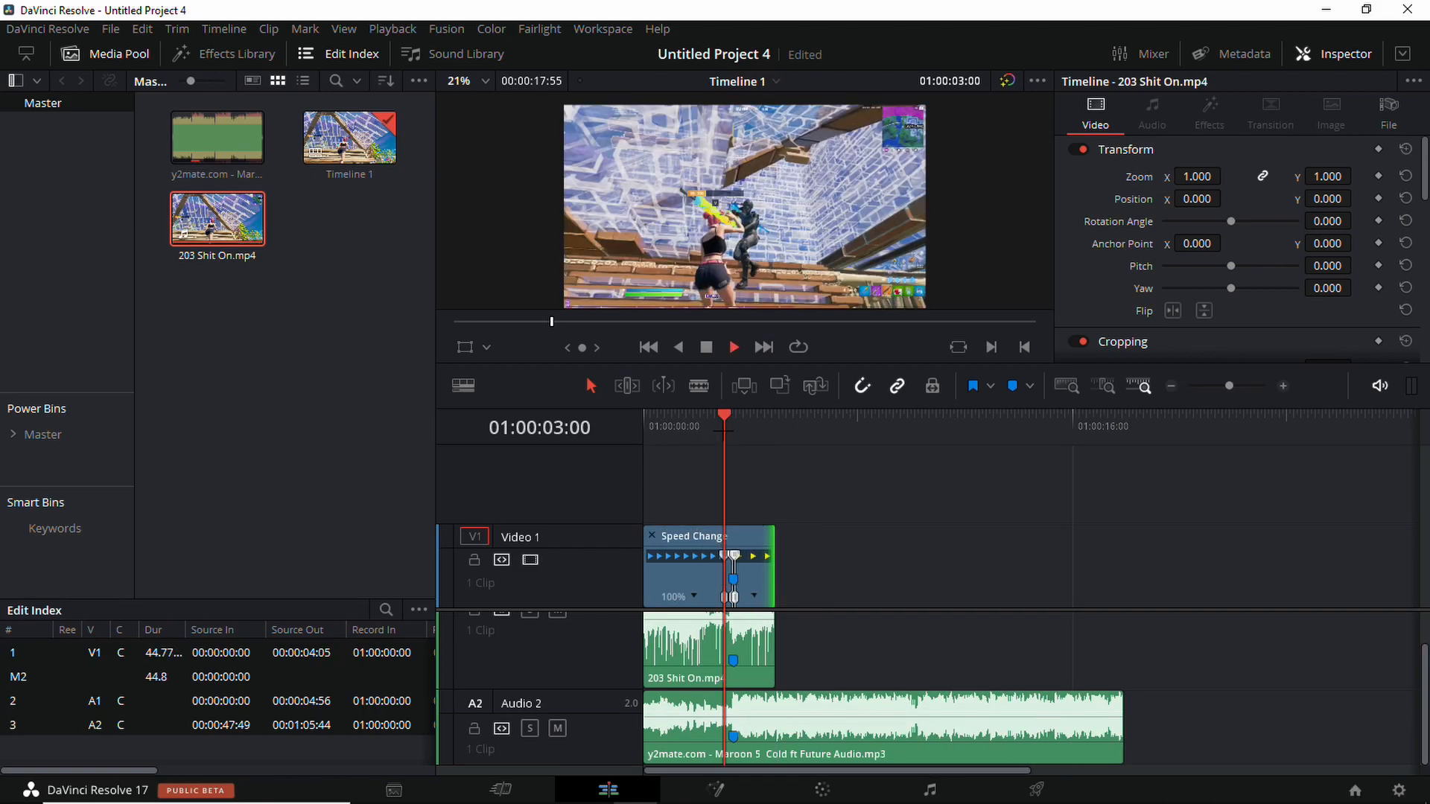
# Ramp the clip 100%, 50%, 200%, 50% around Marker 1 and shift game audio slightly later.
pyautogui.click(734, 347)
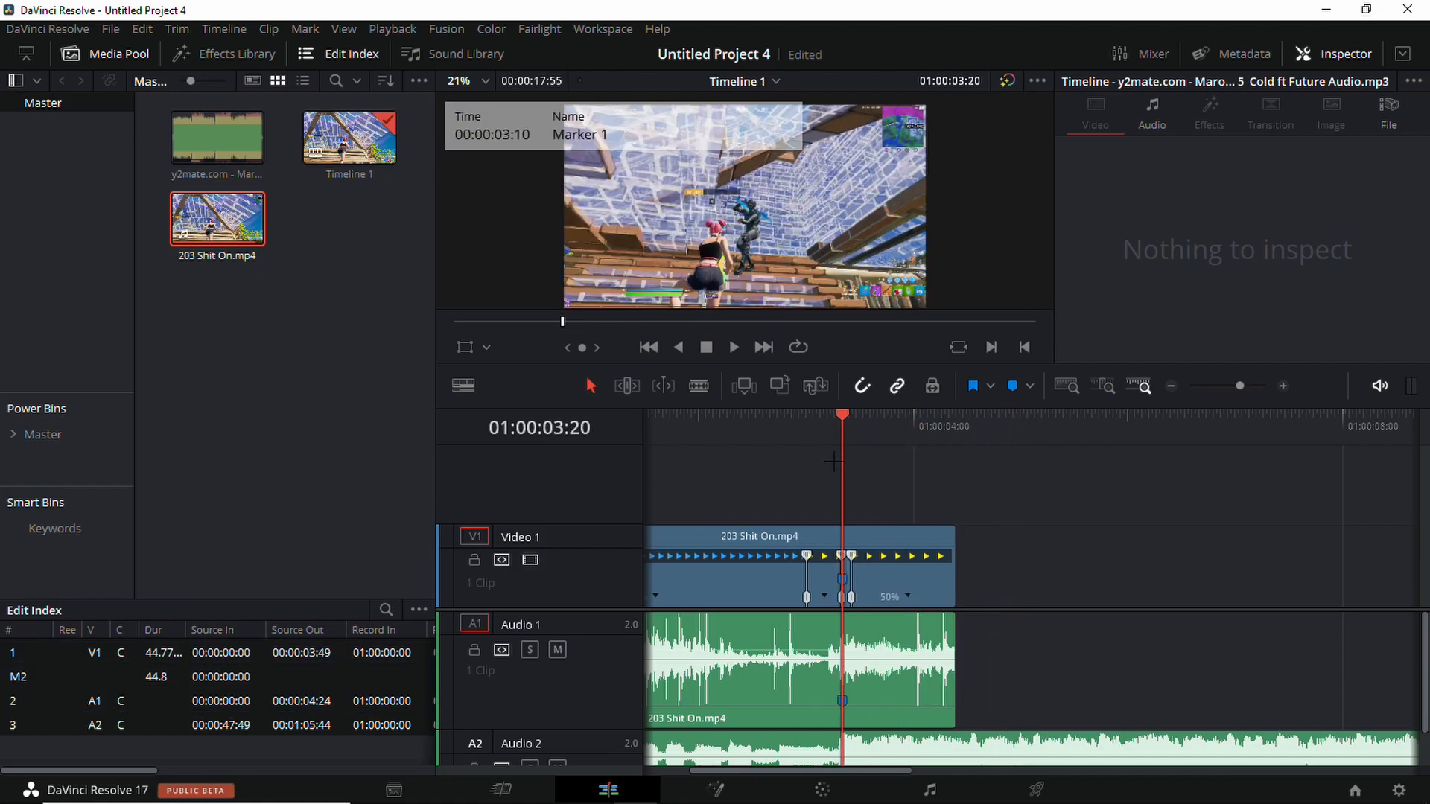
pyautogui.click(841, 577)
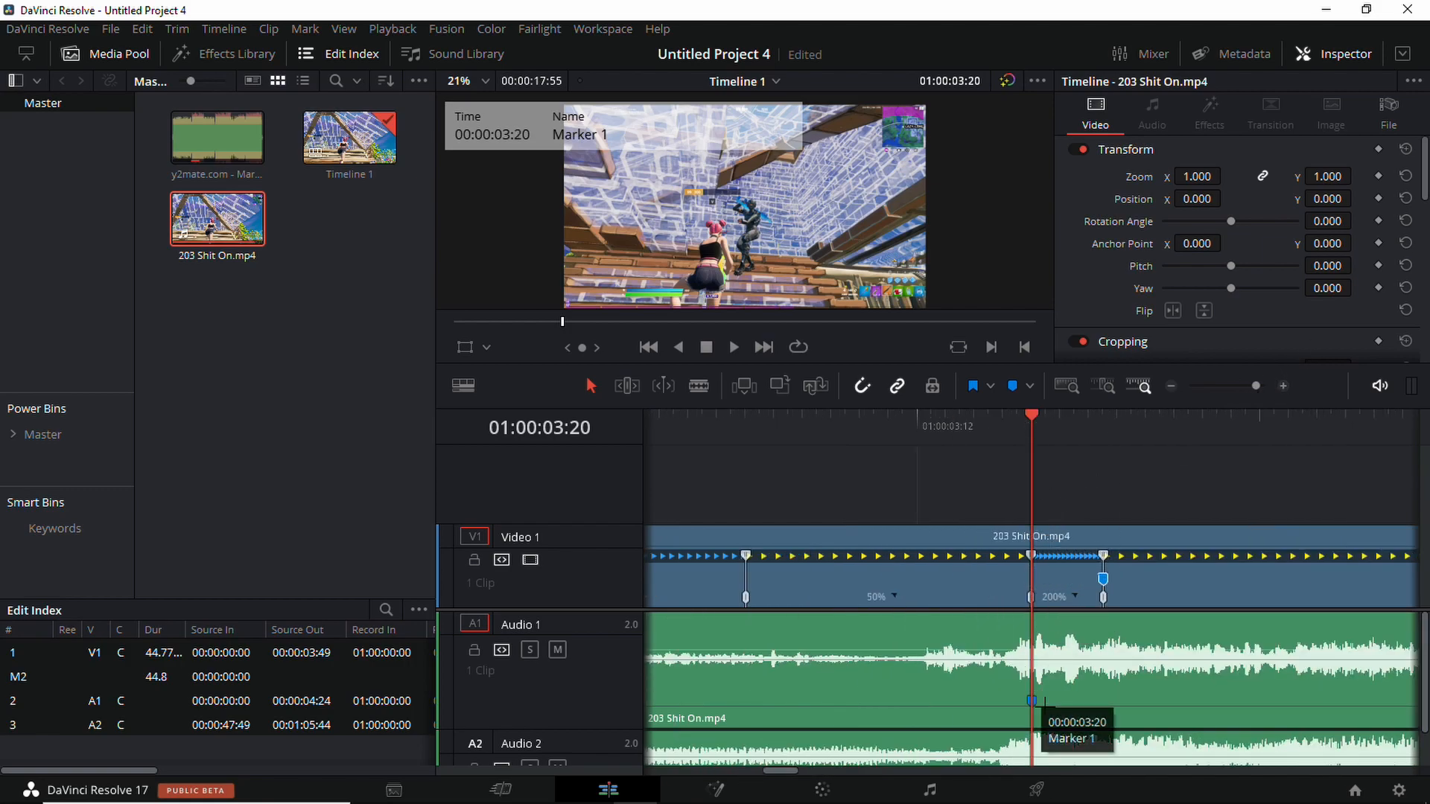
pyautogui.click(1152, 108)
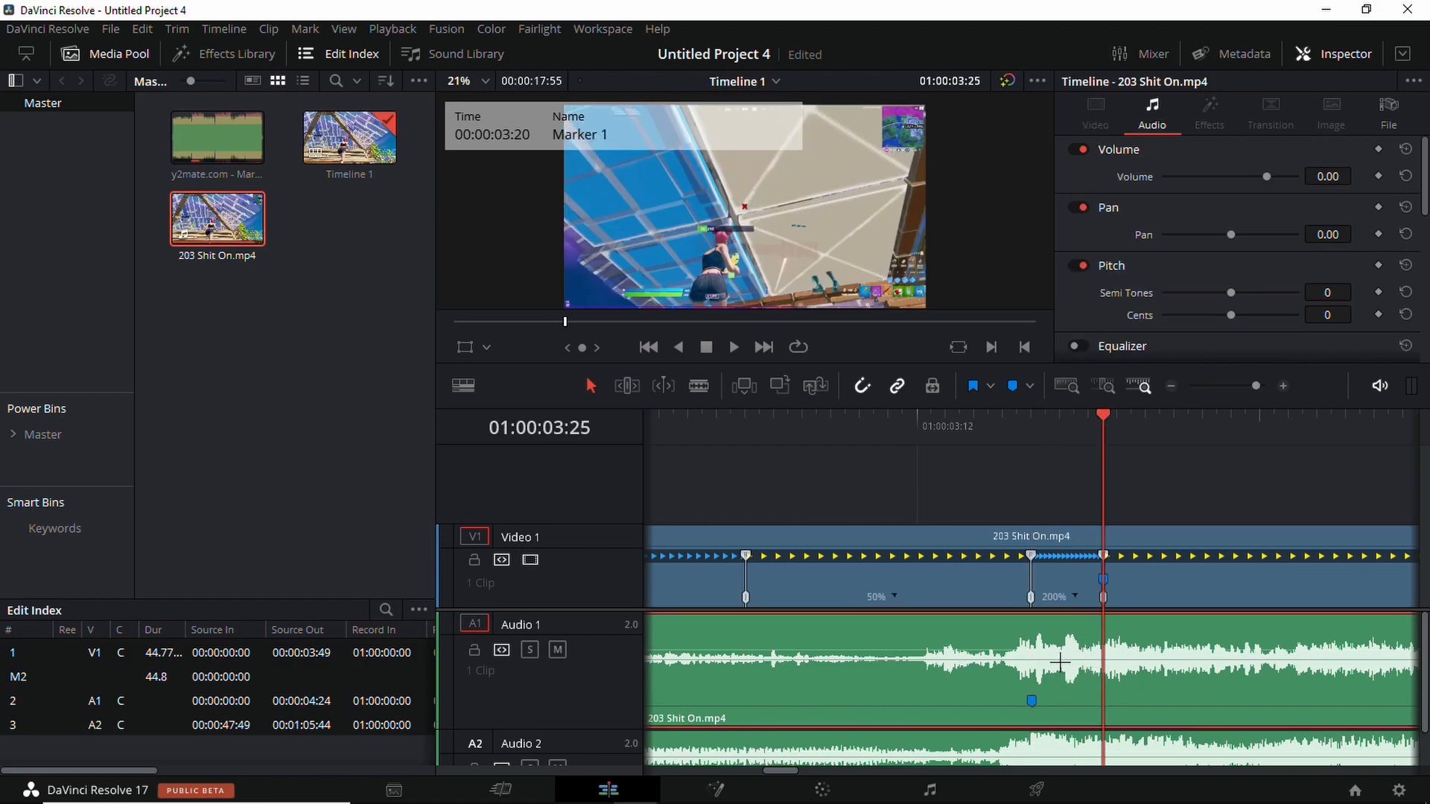
pyautogui.moveTo(1031, 700); pyautogui.dragTo(1073, 700)
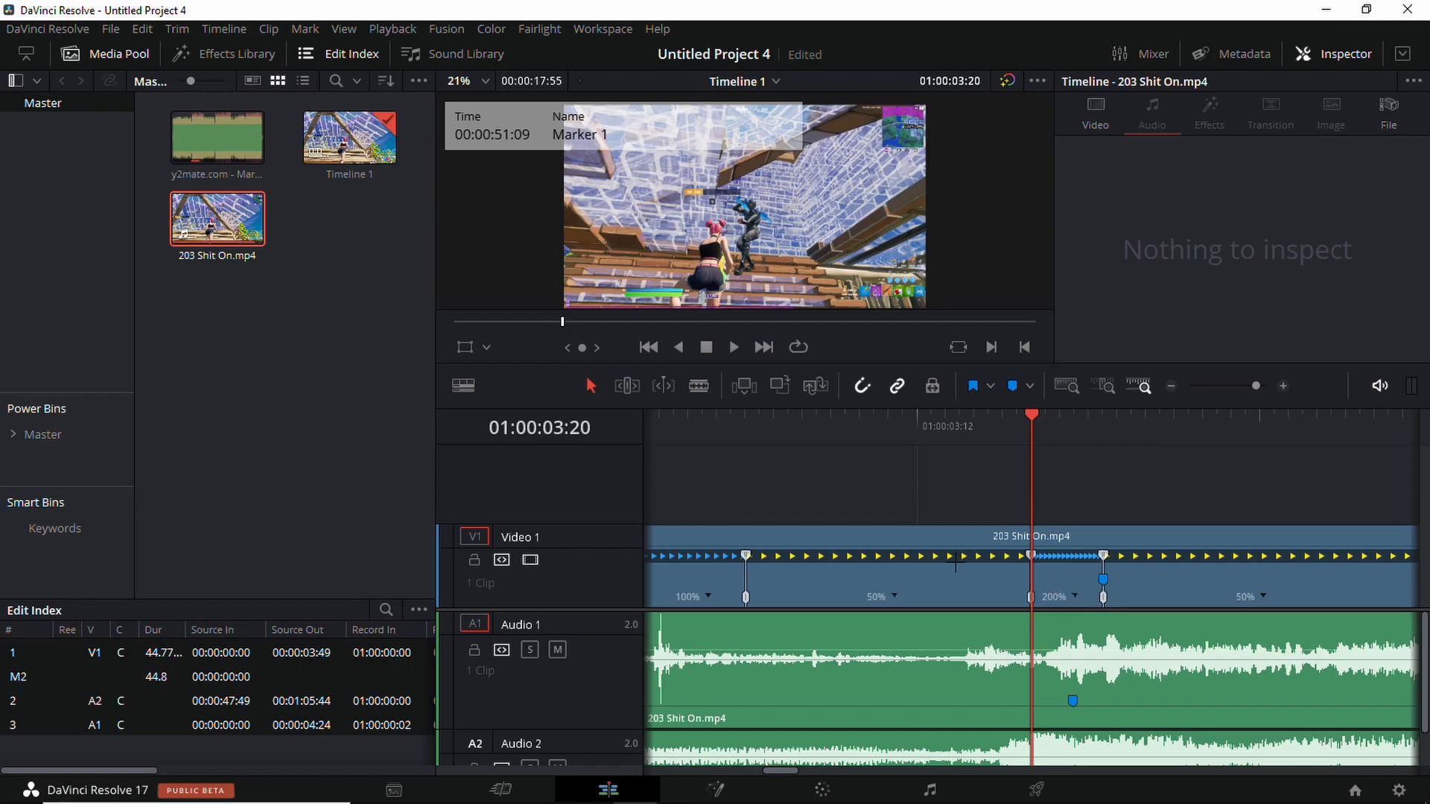
# Move the speed points together so the clip plays at 100%, then quickly drops to 50%.
pyautogui.click(1152, 108)
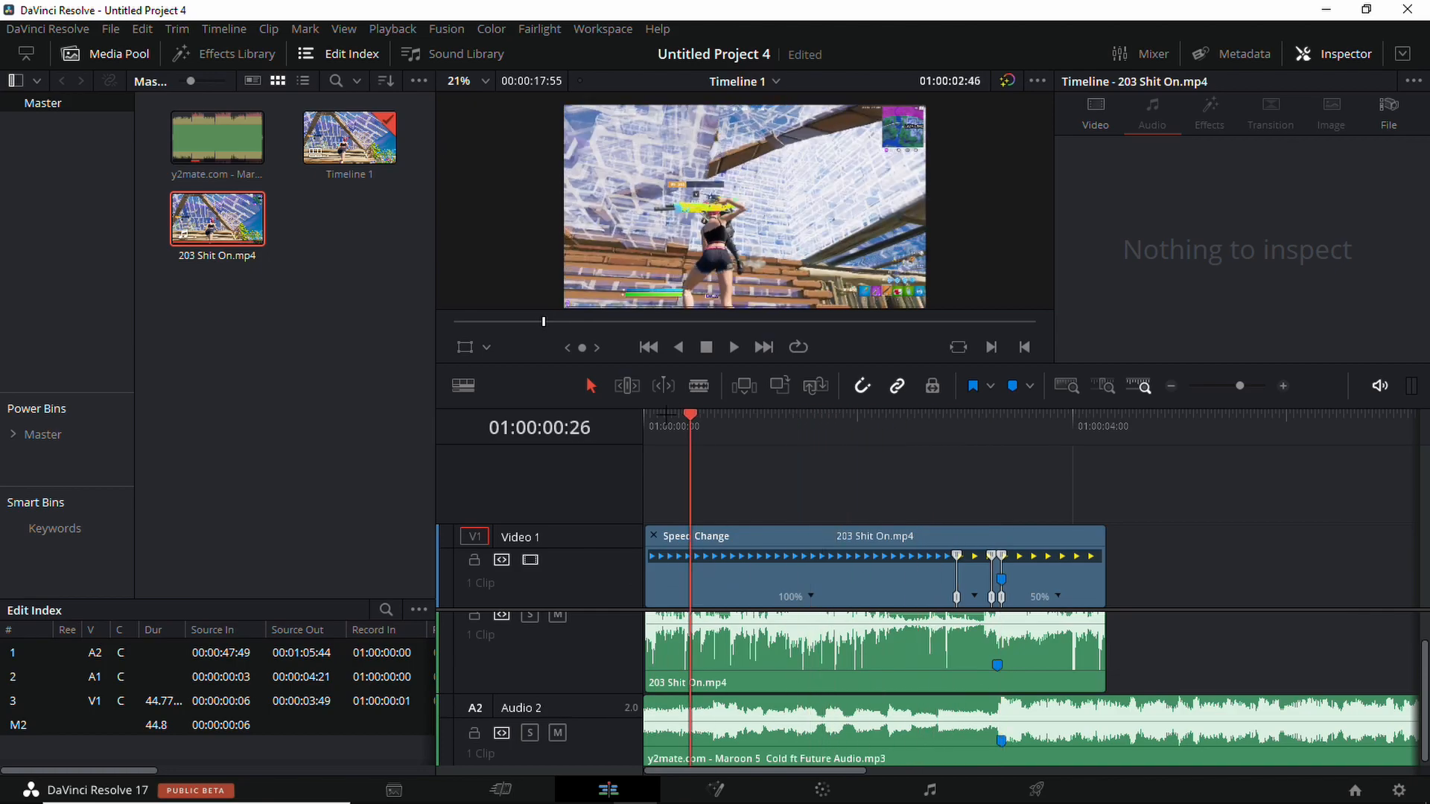
pyautogui.click(733, 347)
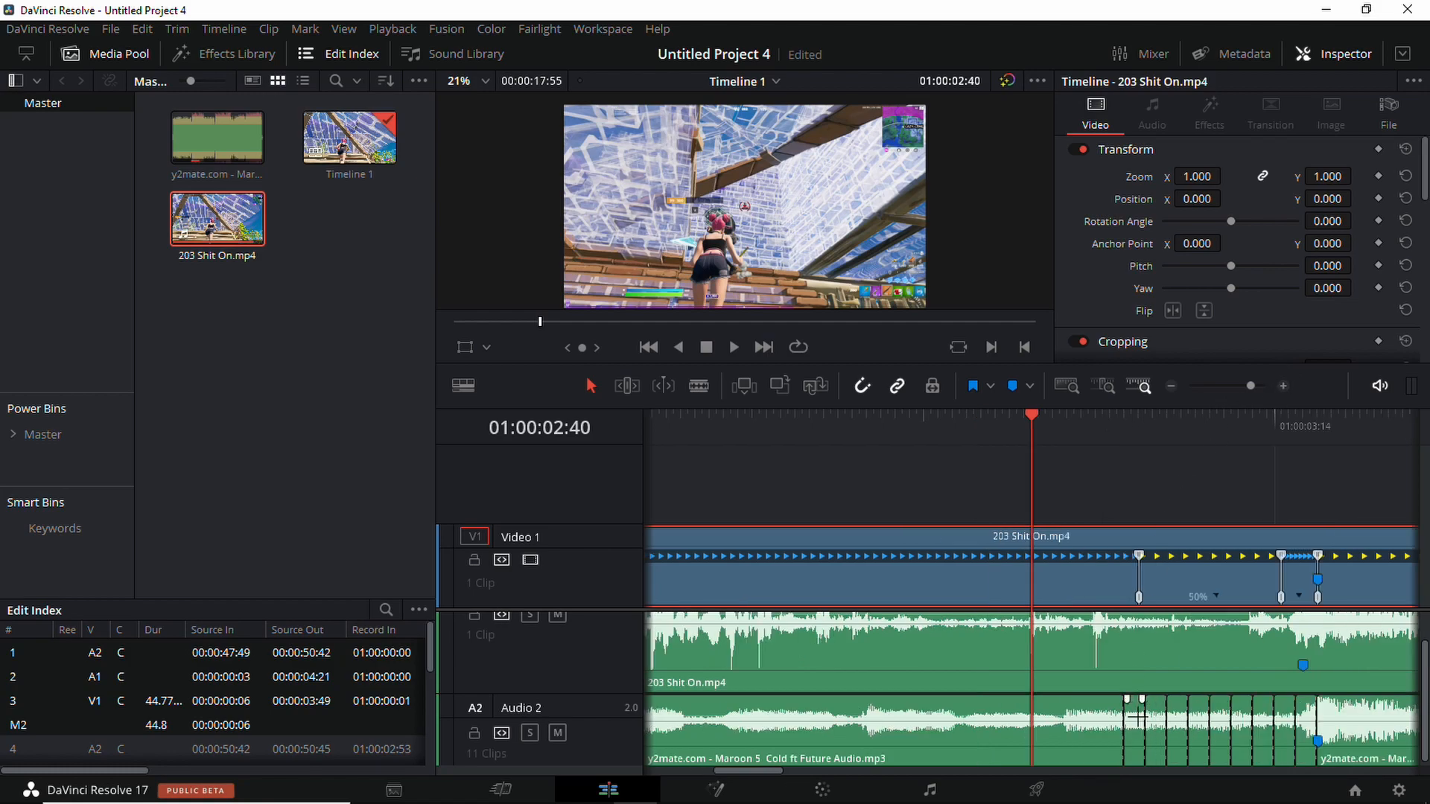
# Delete alternating song slices on A2, leaving six clips with gaps, then enter the Color page.
pyautogui.click(1134, 738)
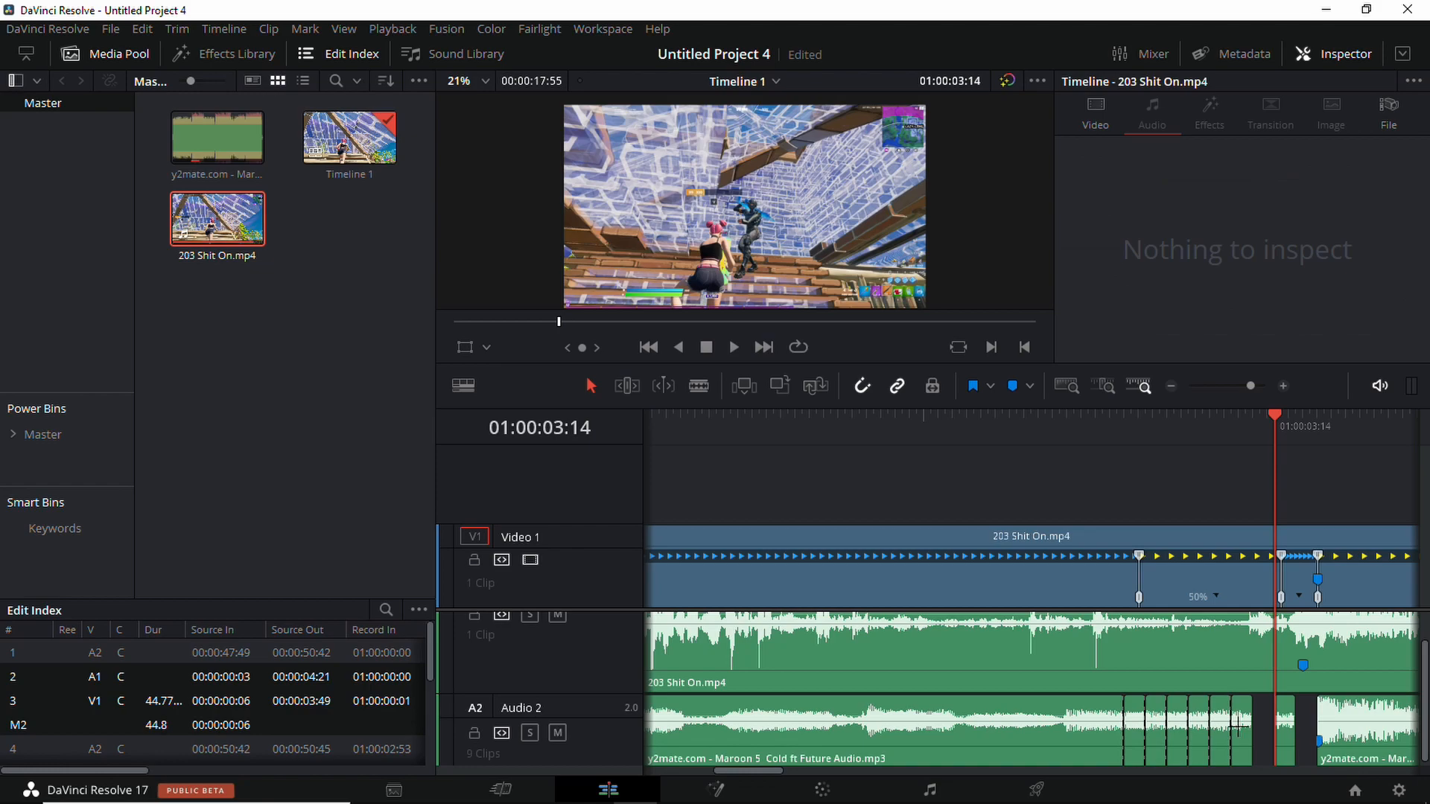
pyautogui.click(1203, 732)
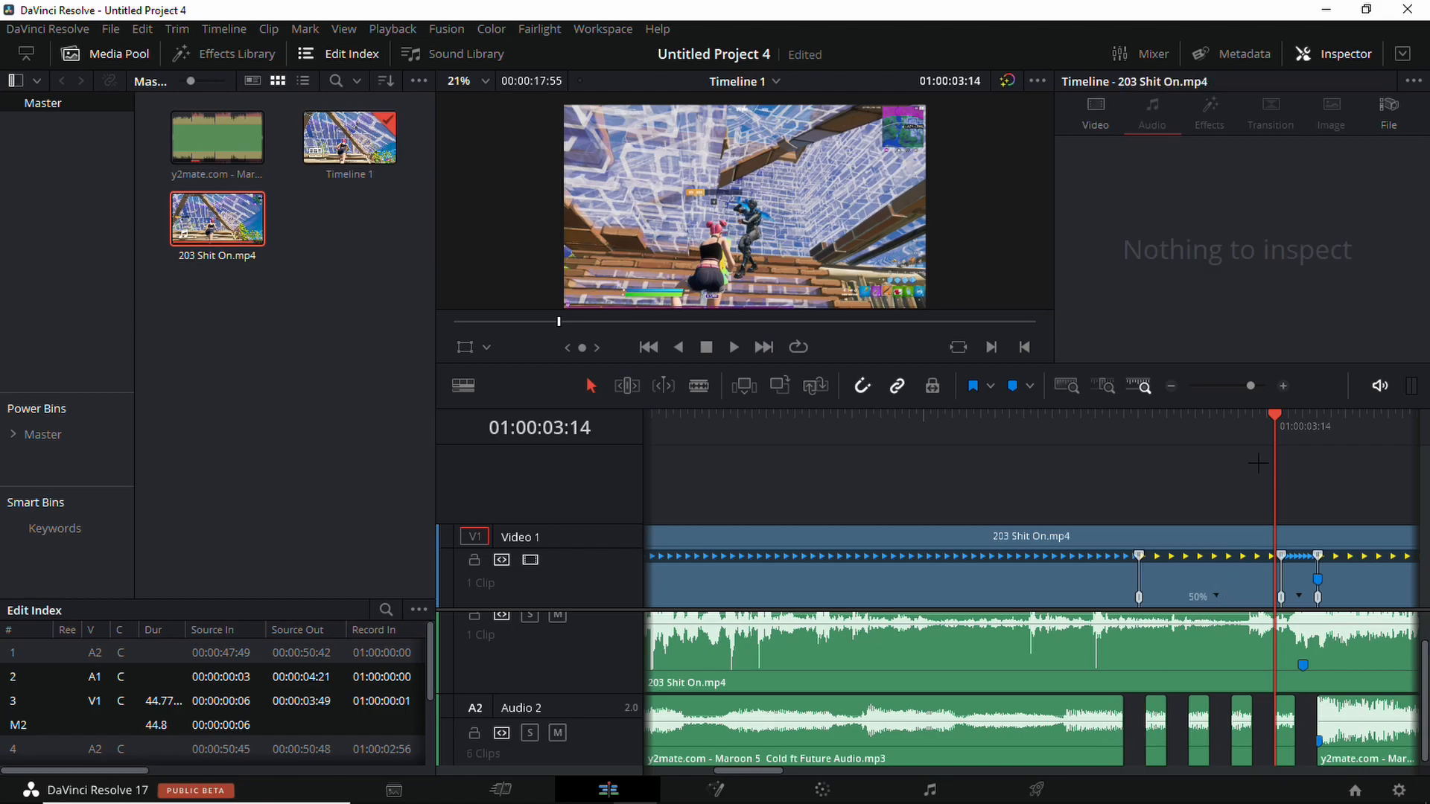
pyautogui.click(733, 347)
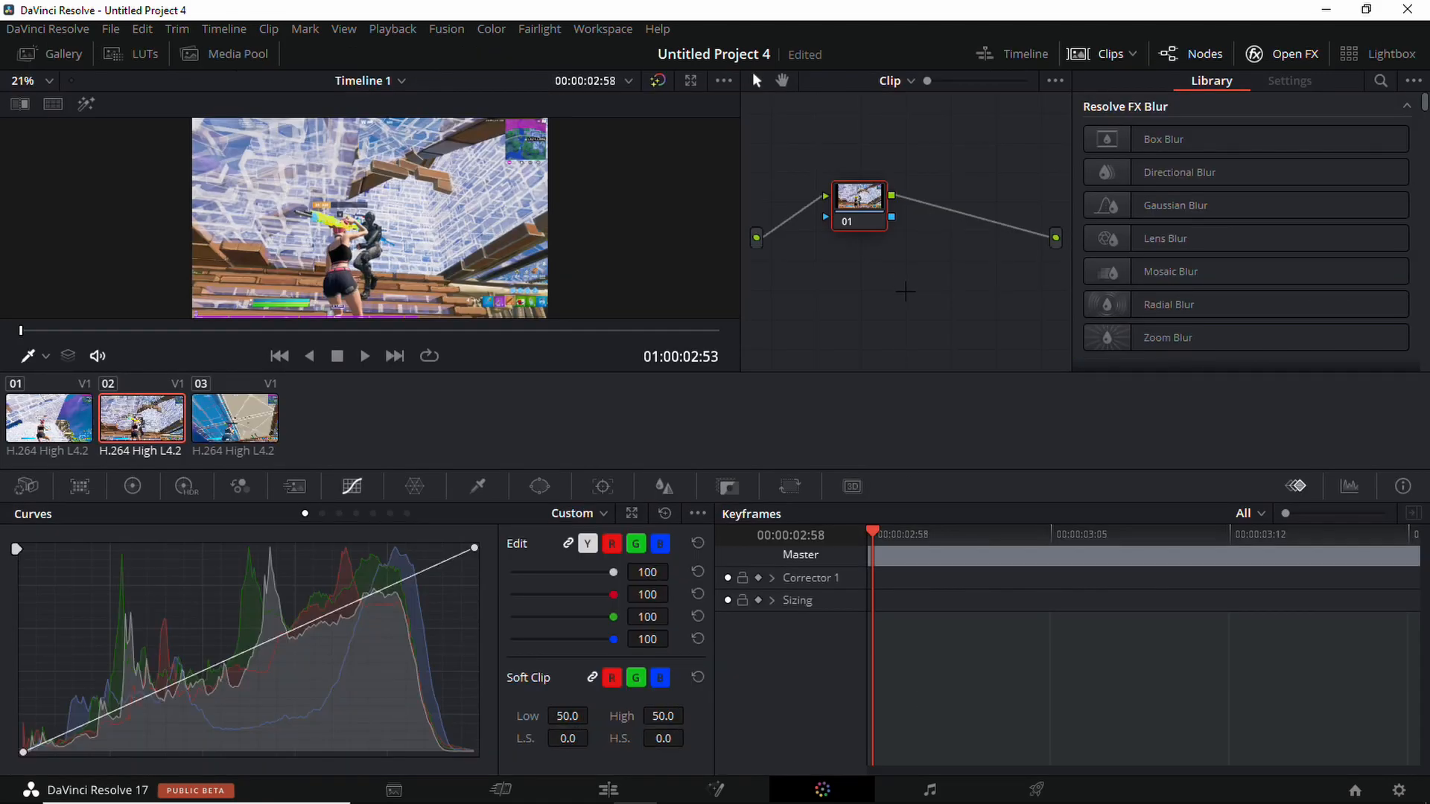
# Make node 01 monochrome in the RGB Mixer and add a parallel node with a layer mixer.
pyautogui.click(240, 487)
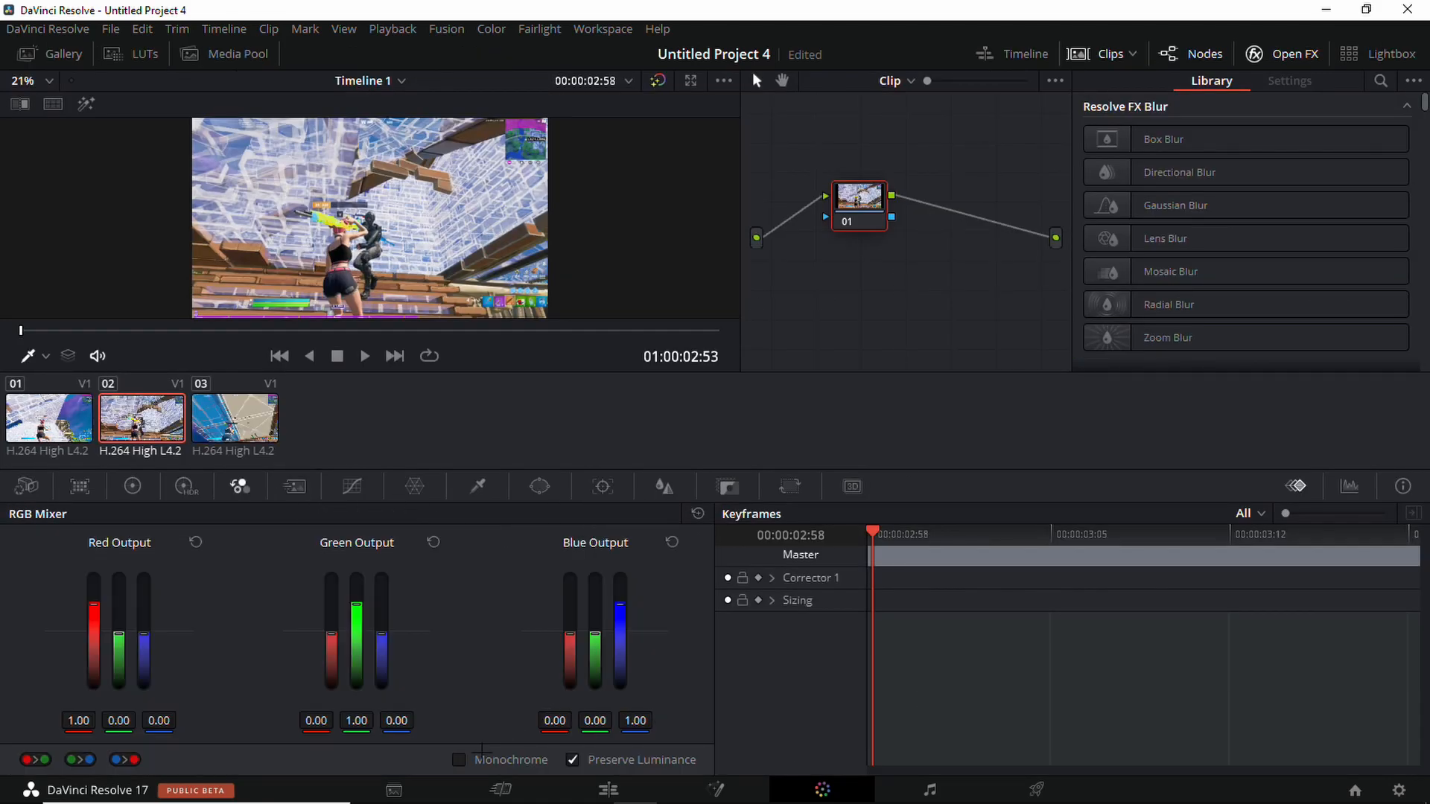
pyautogui.click(459, 759)
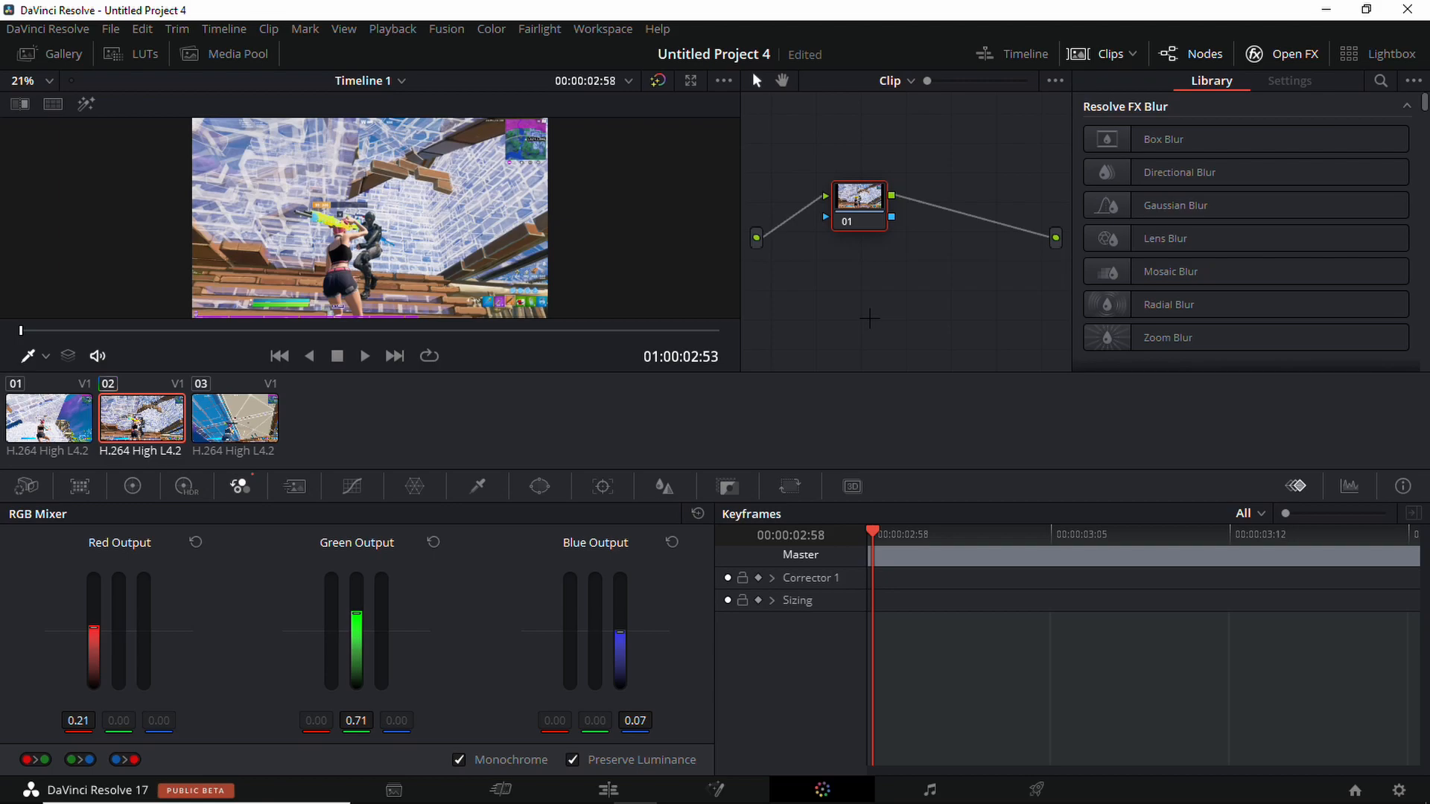
pyautogui.moveTo(844, 332)
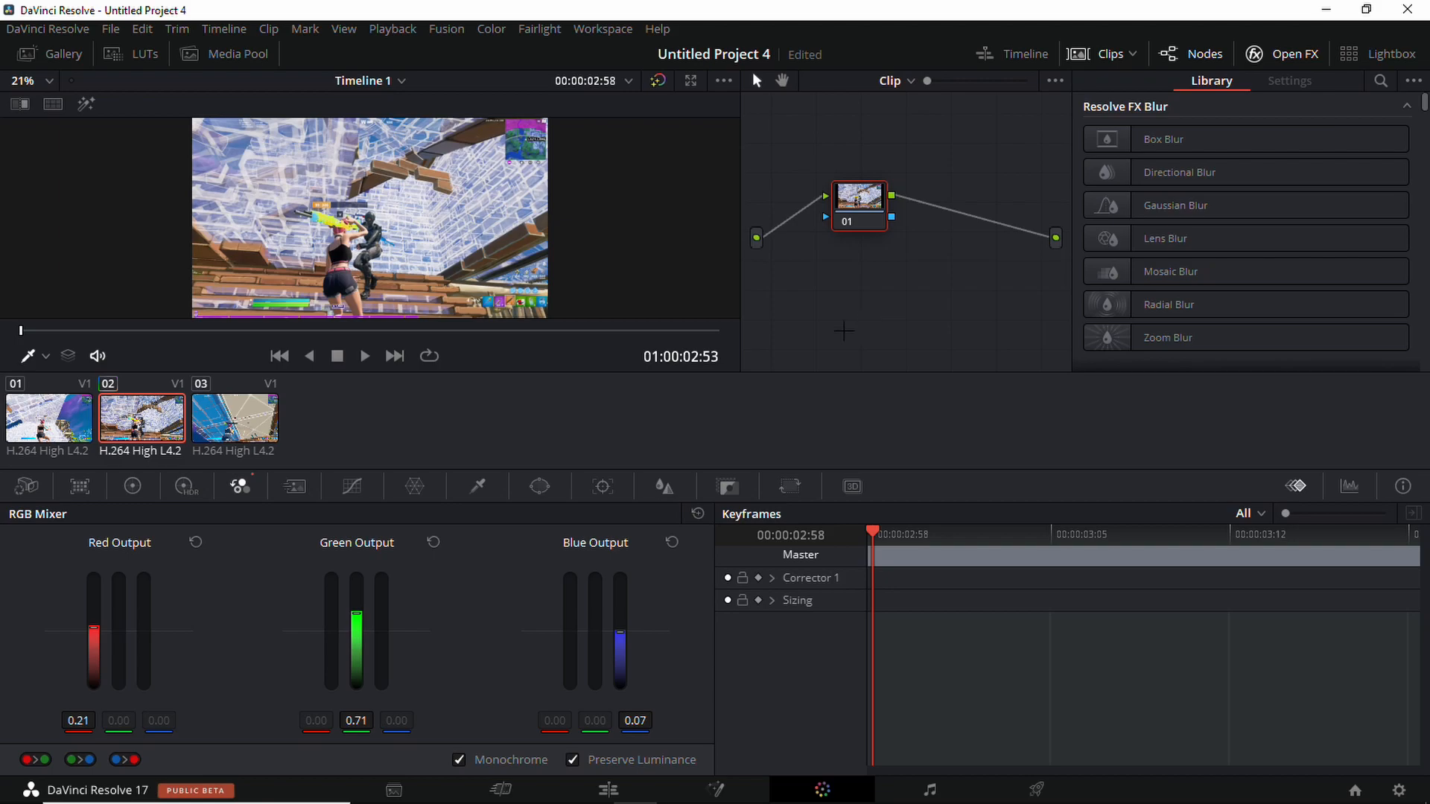
pyautogui.click(607, 790)
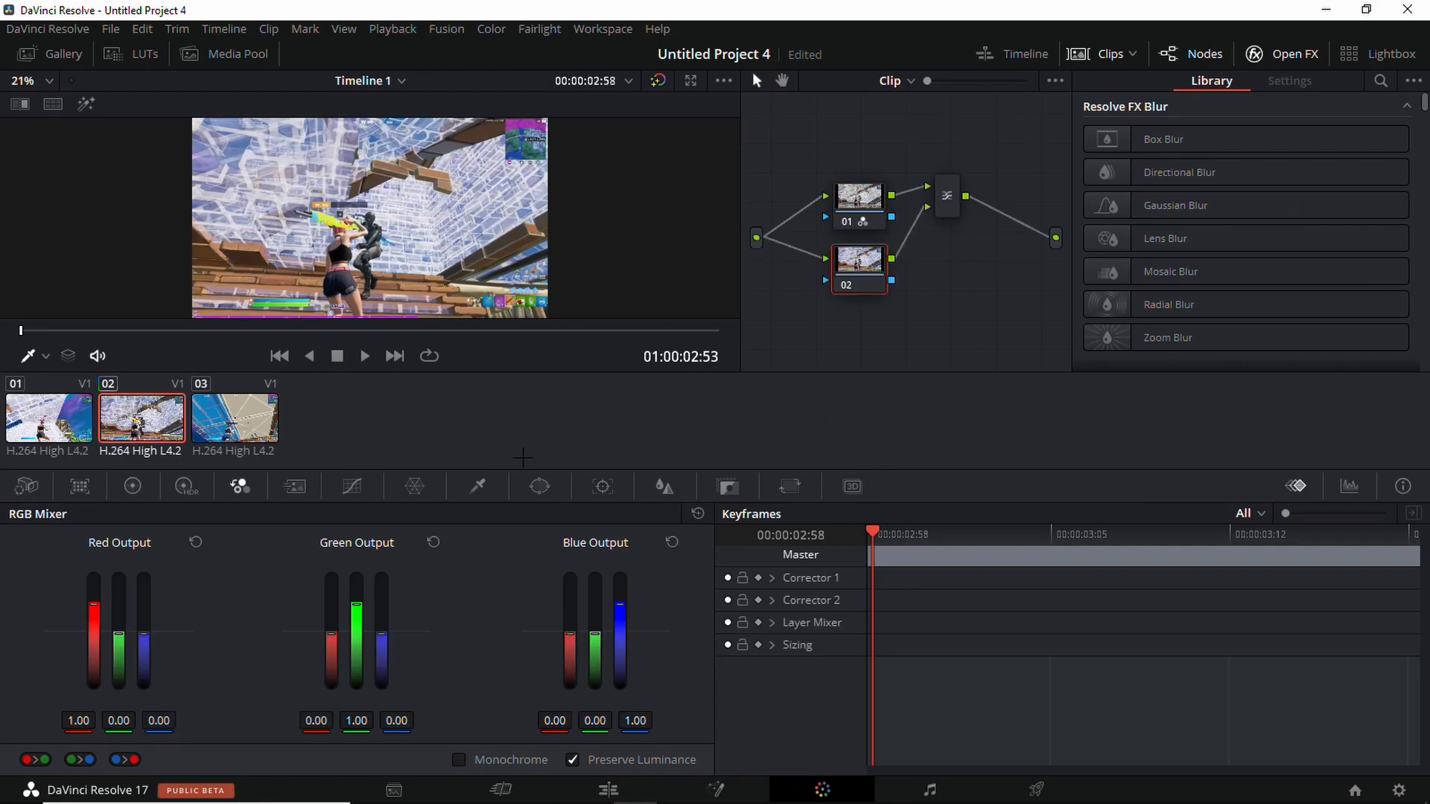
# Enable a Circle window on node 02 and shape it into an oval around the player.
pyautogui.click(539, 486)
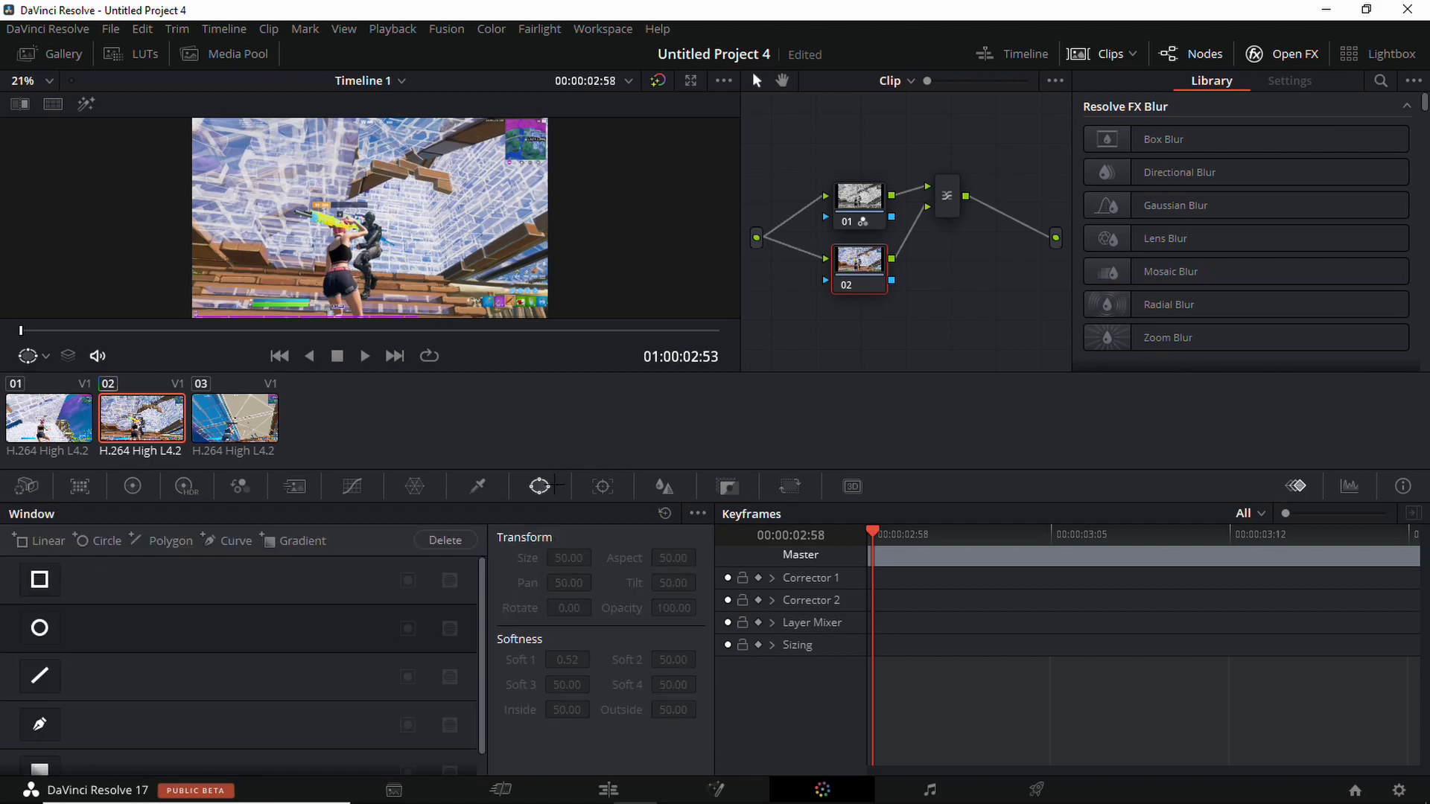
pyautogui.click(39, 628)
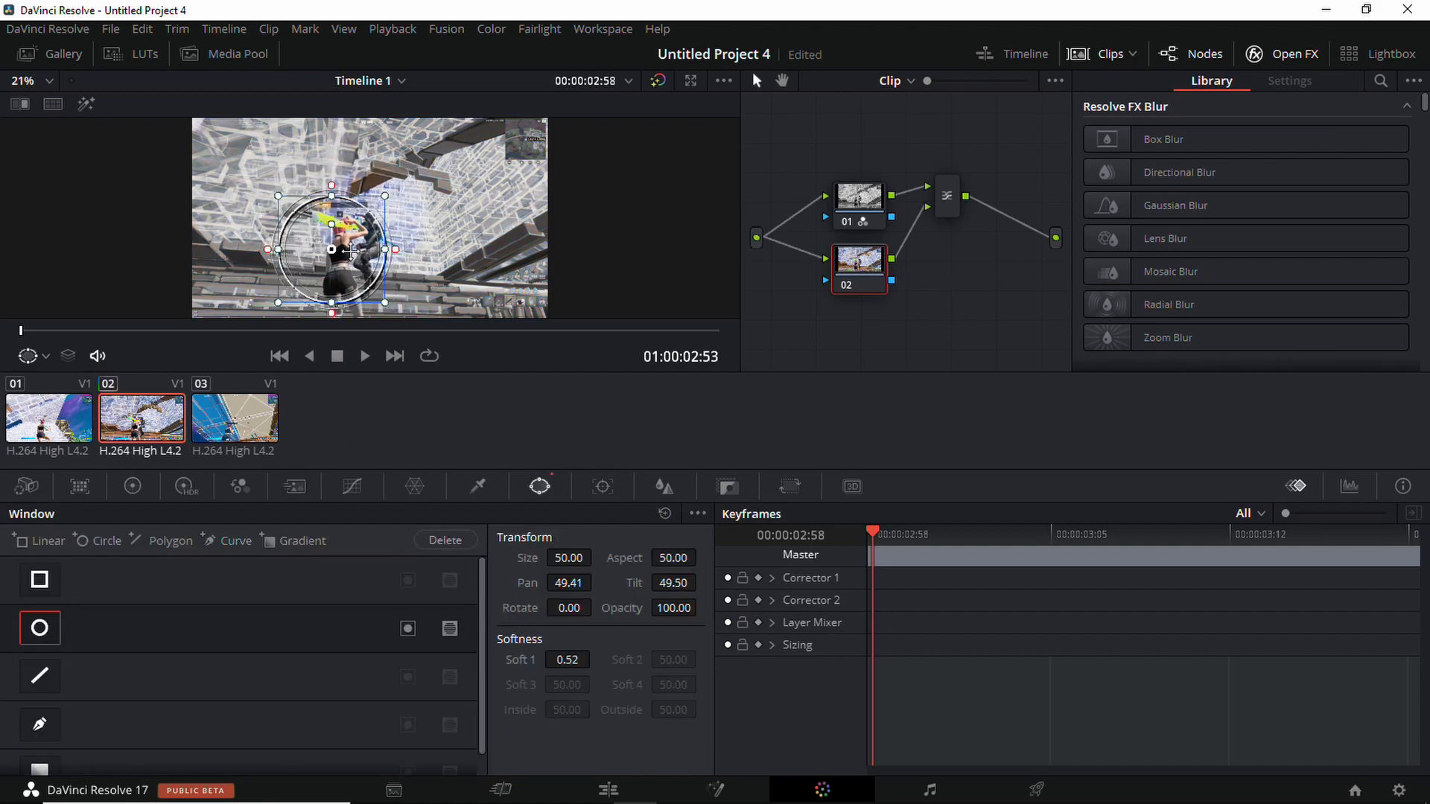
pyautogui.moveTo(331, 249); pyautogui.dragTo(340, 253)
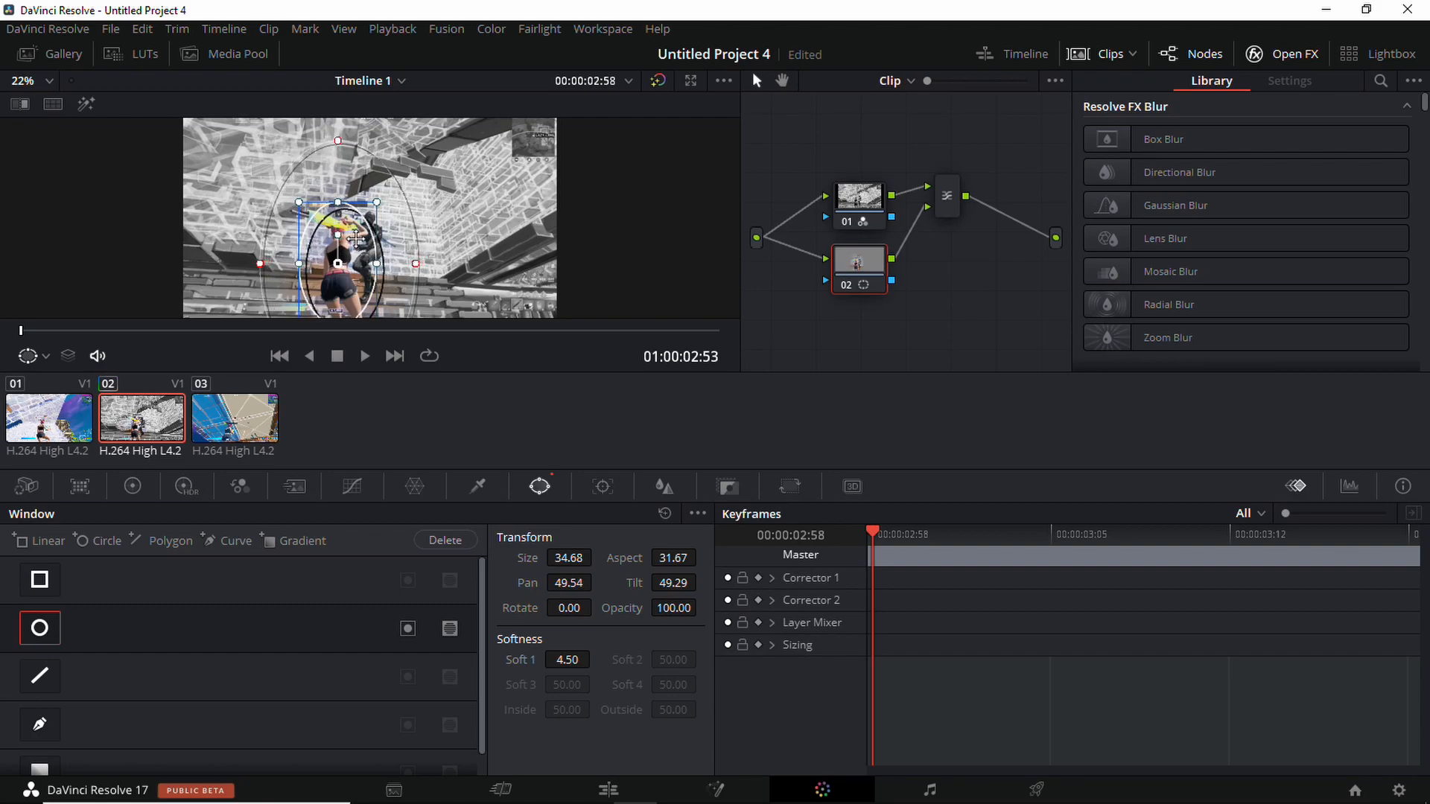
pyautogui.moveTo(351, 237); pyautogui.dragTo(360, 235)
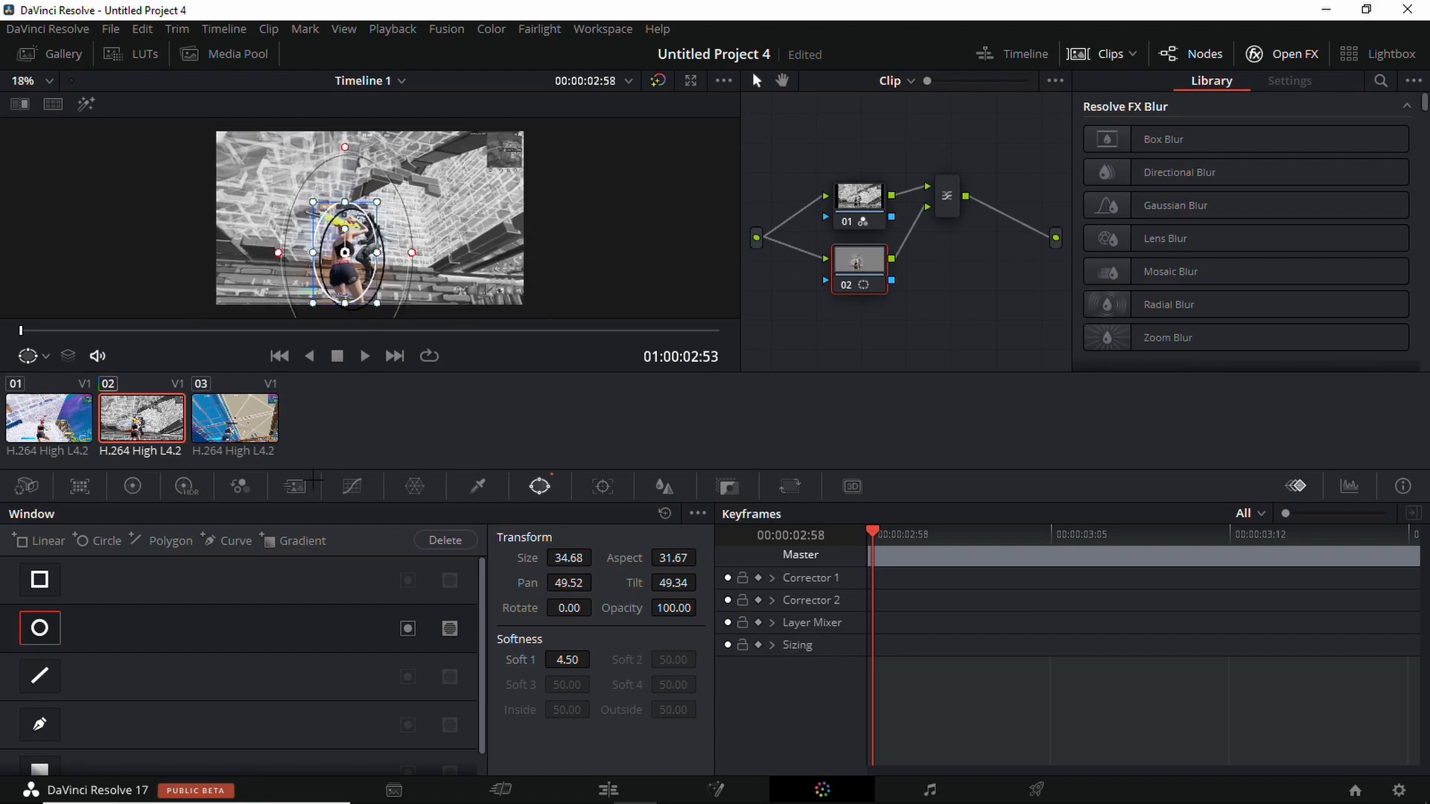
pyautogui.click(132, 487)
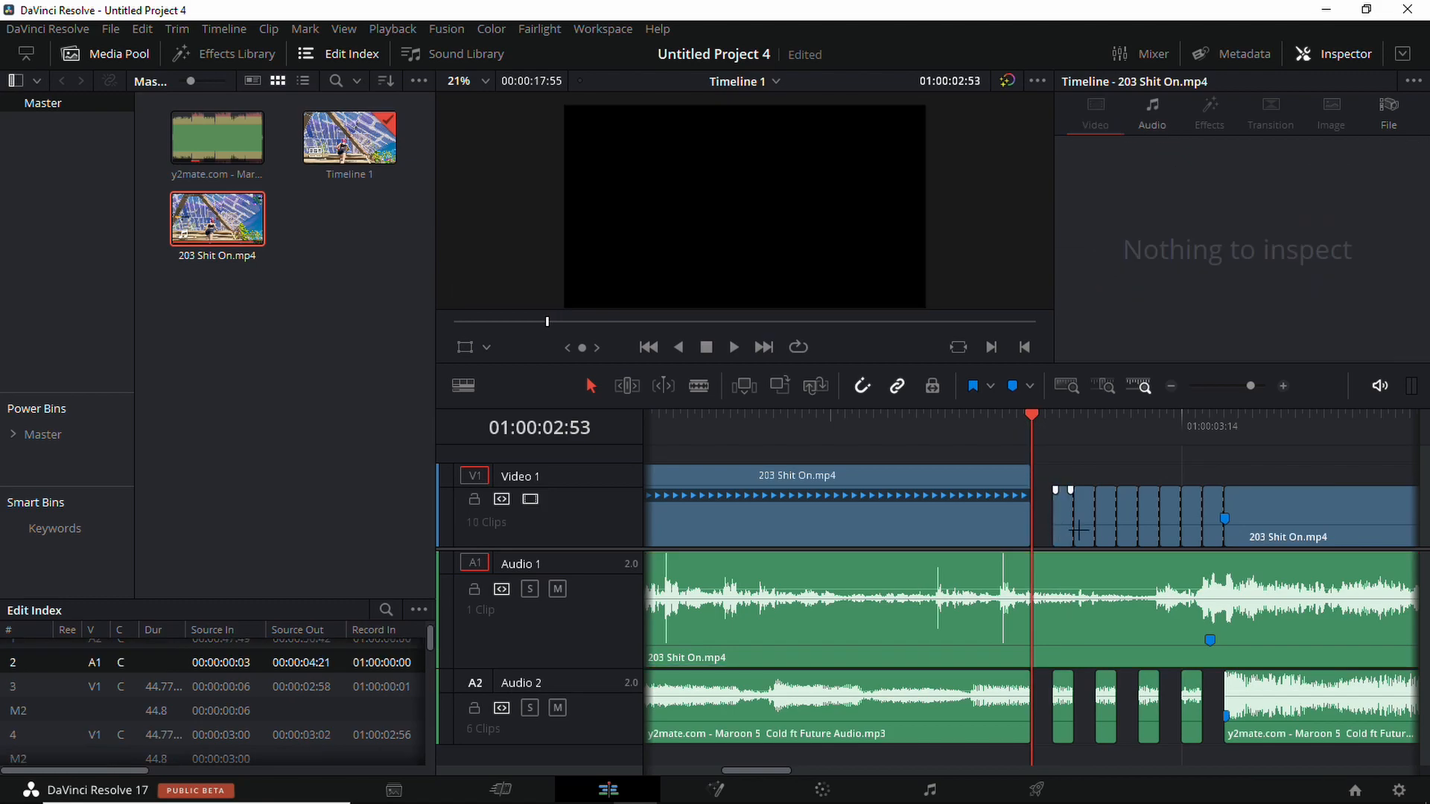
# Apply a speed change to the opening gameplay clip and clear its gameplay audio.
pyautogui.click(1125, 518)
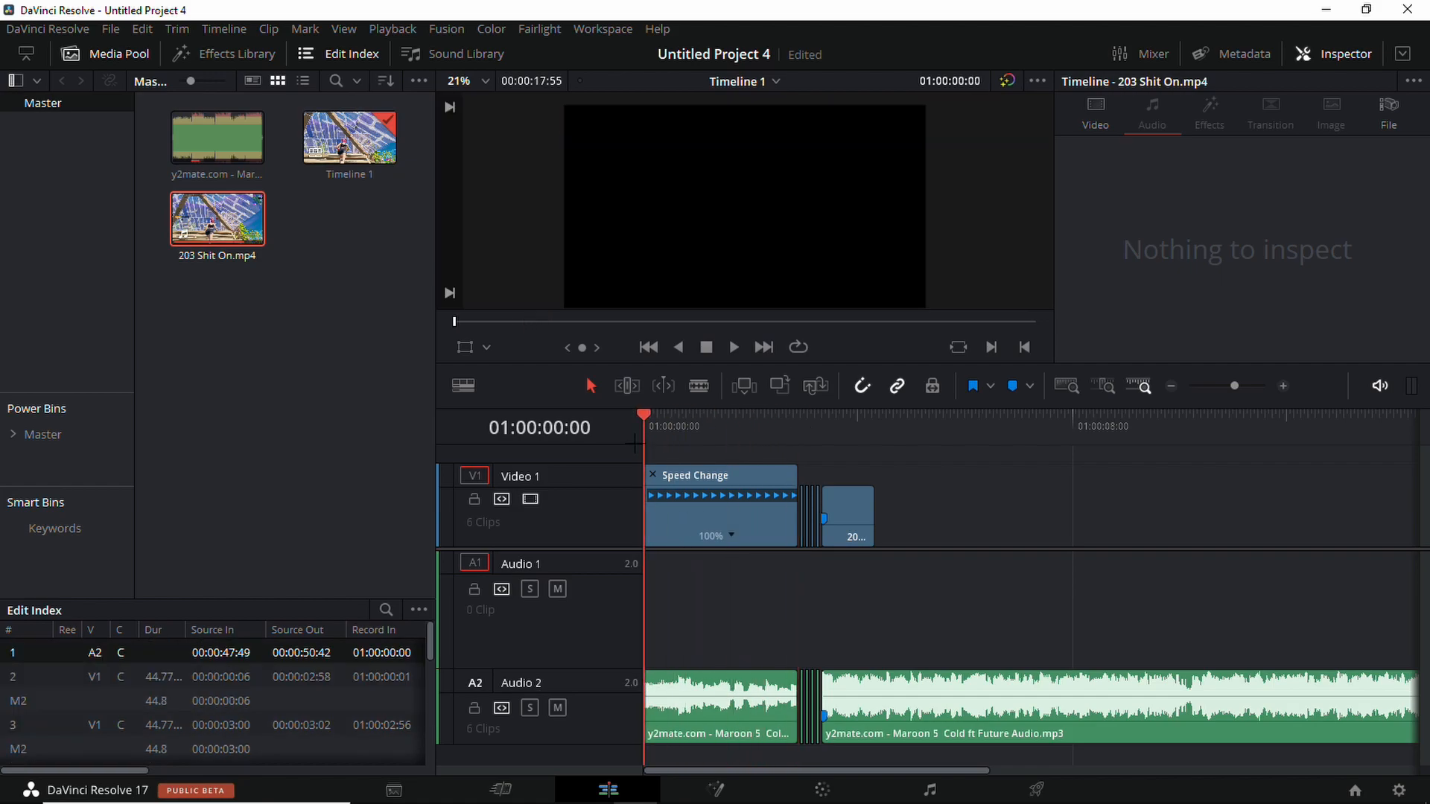
pyautogui.click(733, 347)
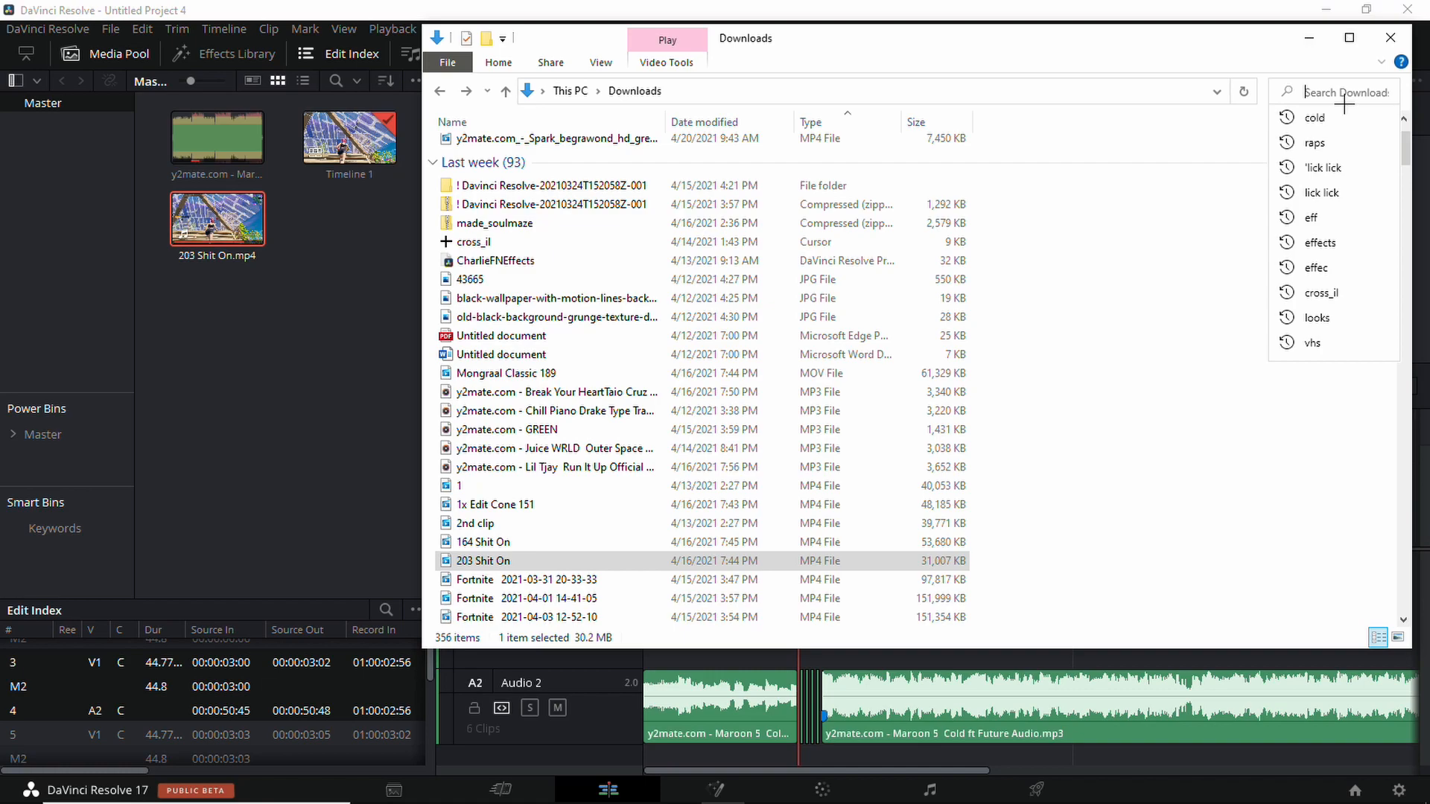
# Search the Downloads folder for 'shotgun'.
pyautogui.write('shot')
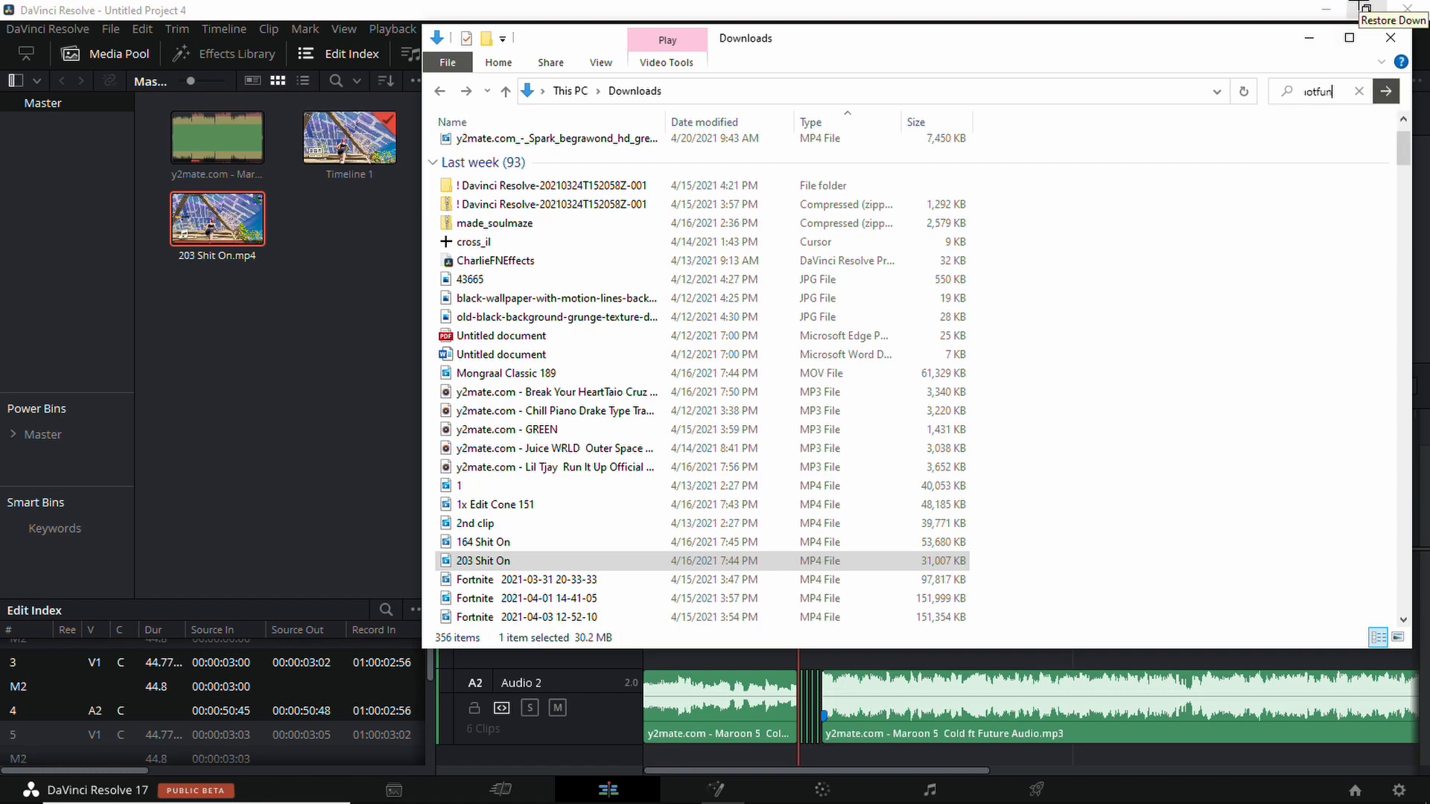
pyautogui.write('shotgun')
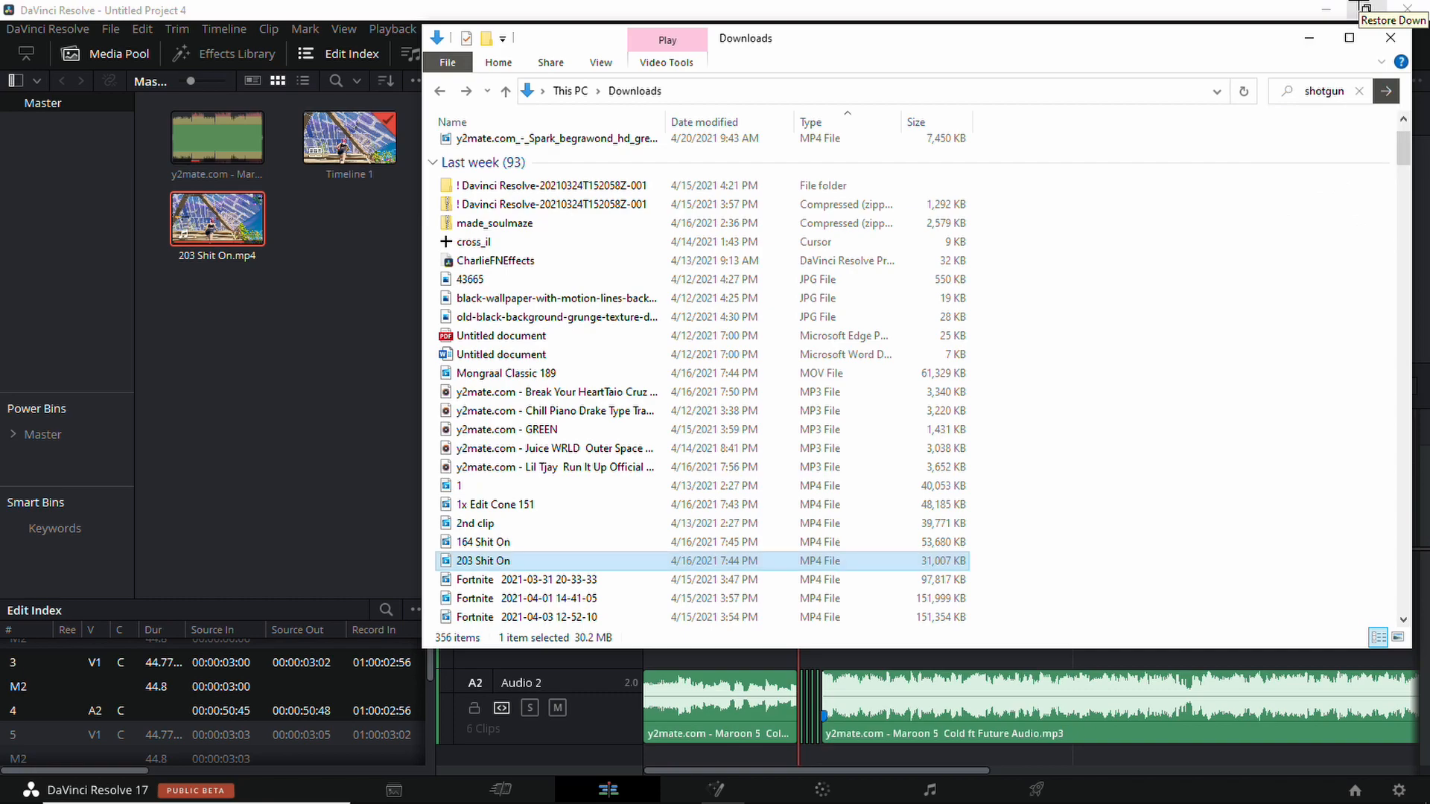